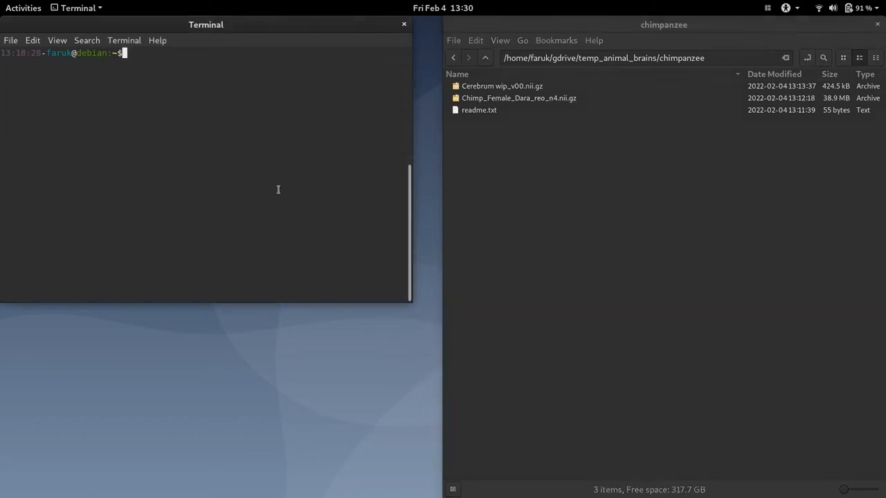
Launch ITK-SNAP from the Terminal with the itksnap command.
text(itksnap)
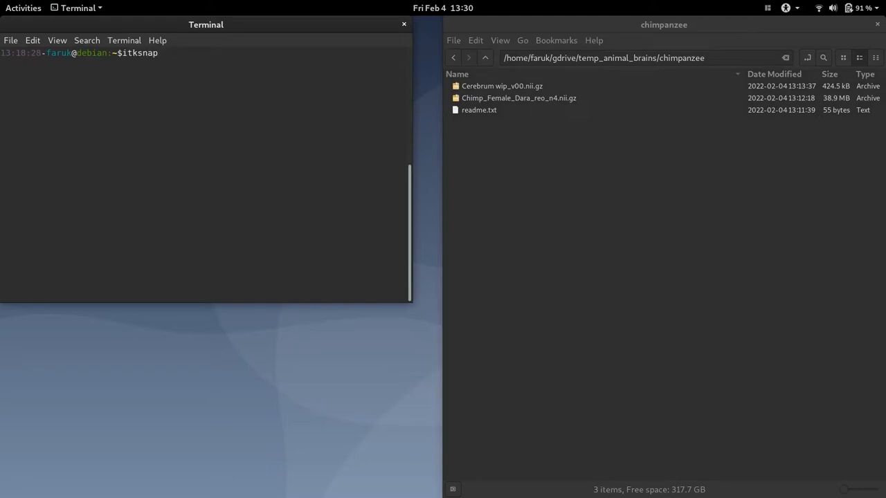
key(Return)
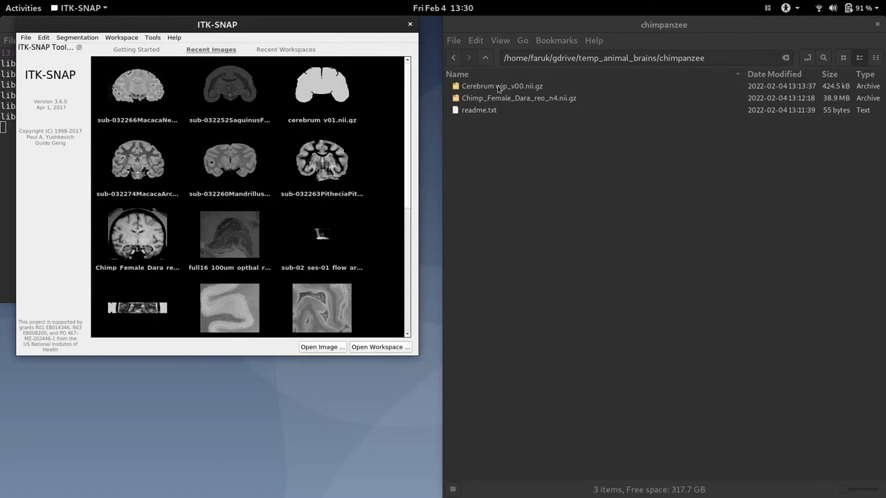
Open the chimpanzee MRI and load Cerebrum wip_v00.nii.gz as its segmentation.
click(519, 98)
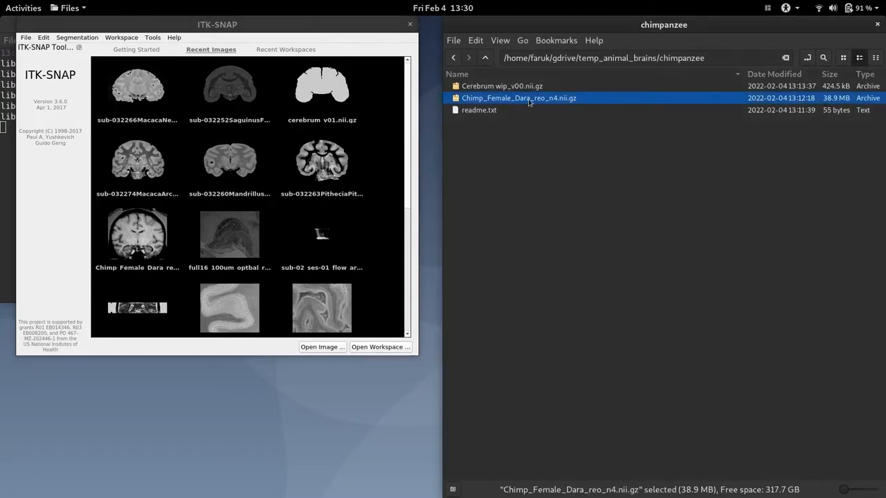
click(322, 347)
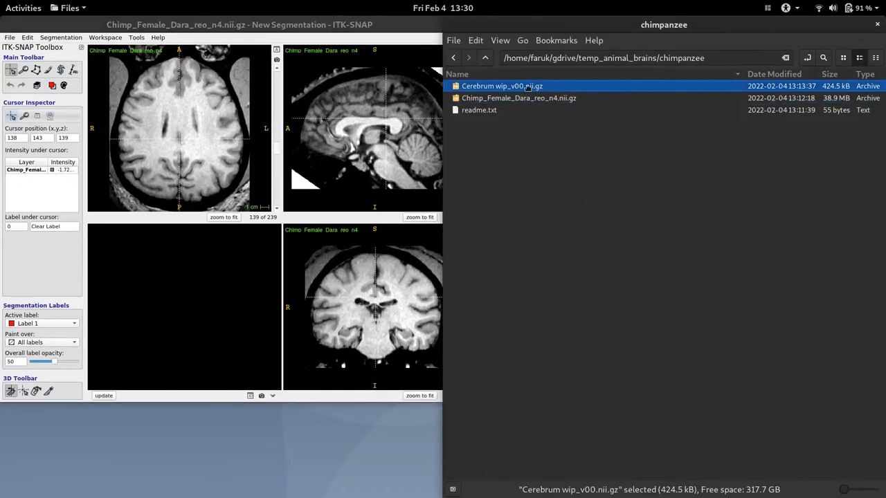
double_click(502, 86)
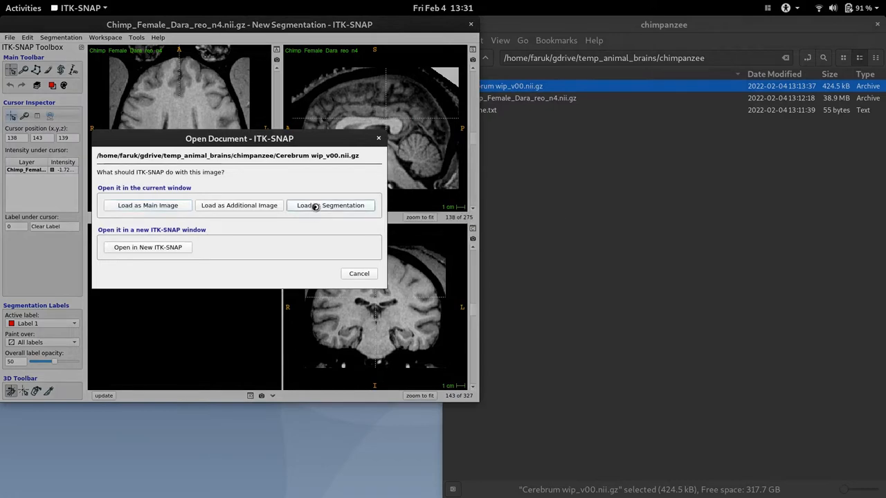
click(331, 205)
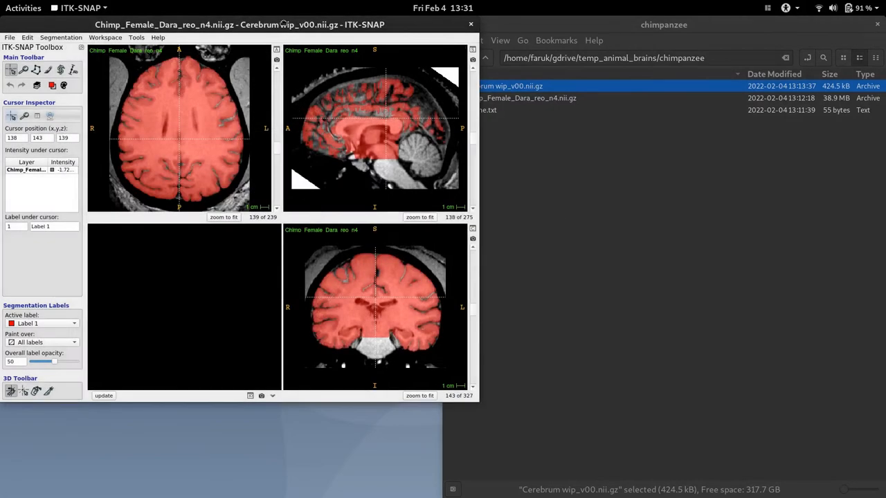
Maximize the viewer, inspect sagittal slices near the remnant fragments, and select the Paintbrush.
double_click(239, 24)
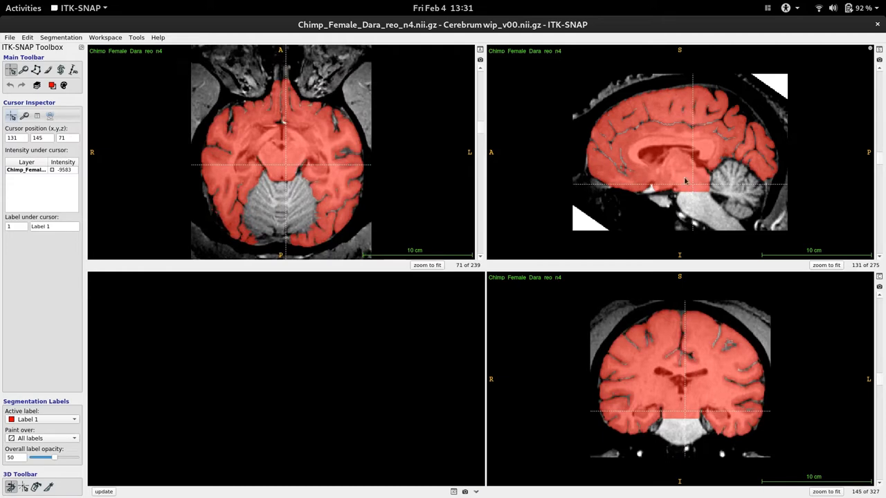
mouse_move(699, 173)
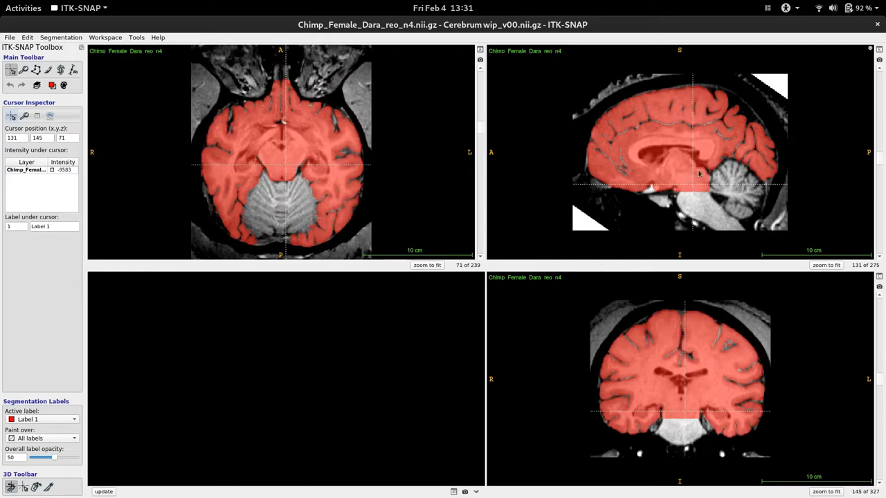
mouse_move(696, 175)
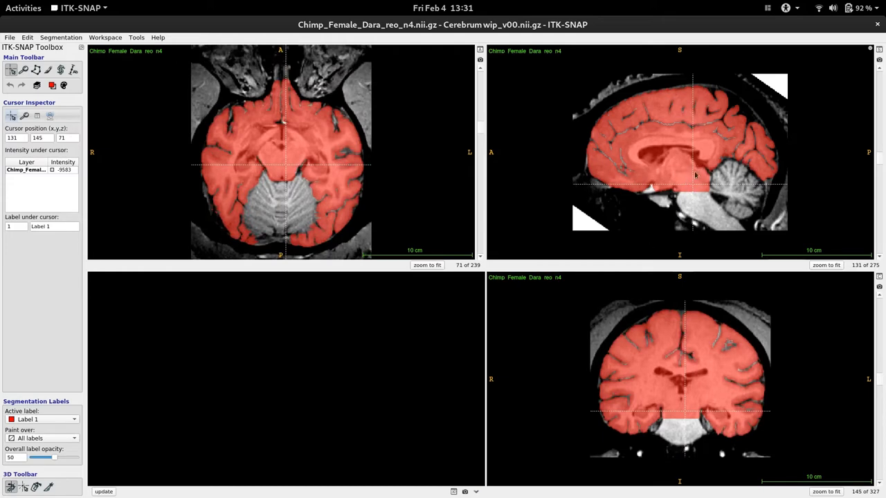
mouse_move(714, 103)
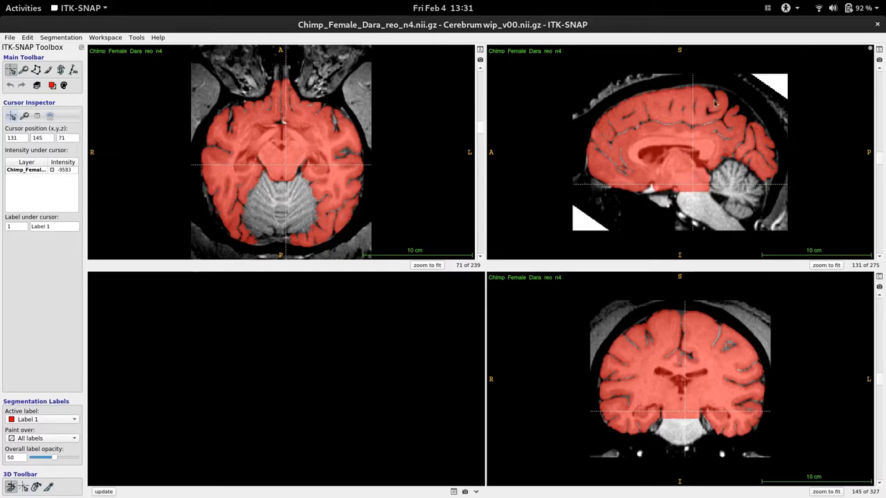
mouse_move(693, 185)
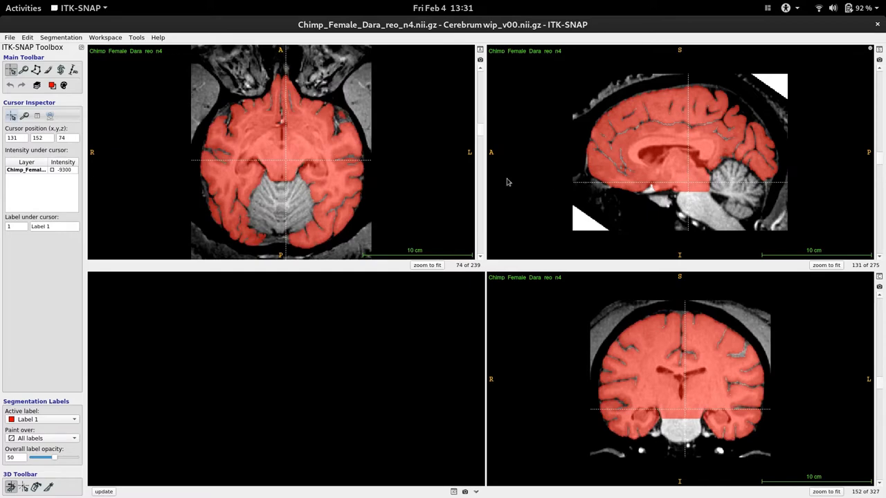
mouse_move(694, 183)
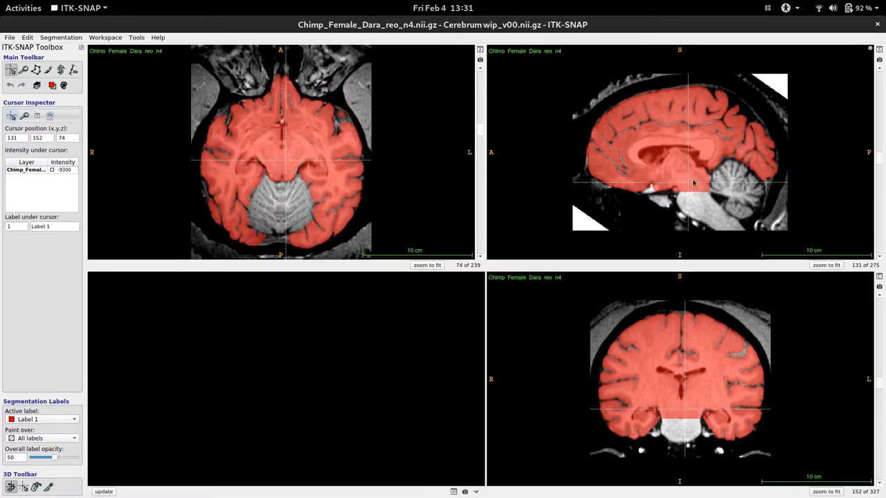
click(265, 164)
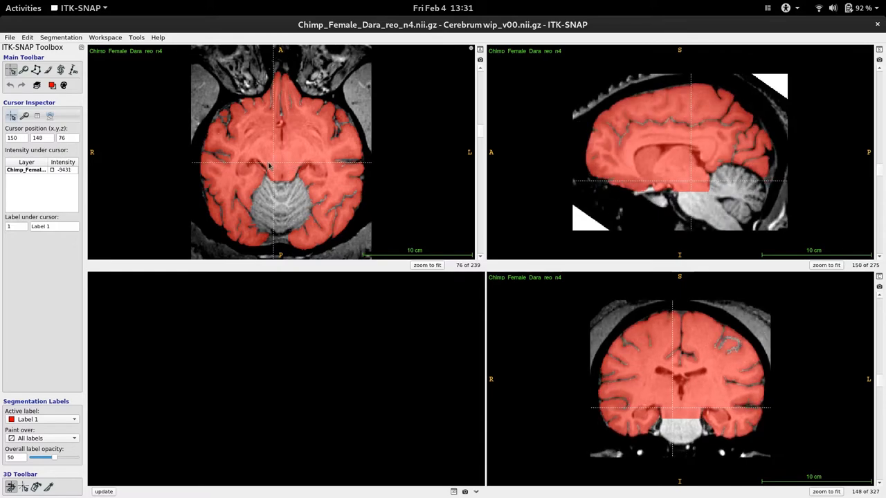
mouse_move(301, 156)
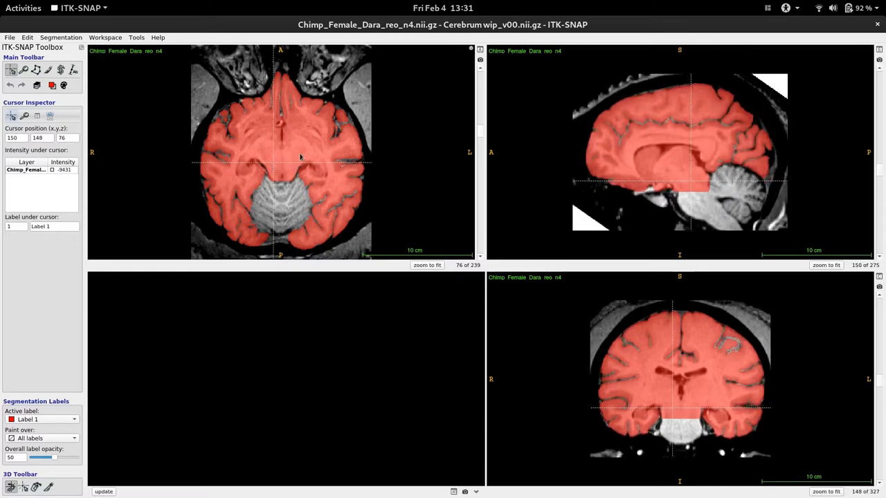
click(269, 157)
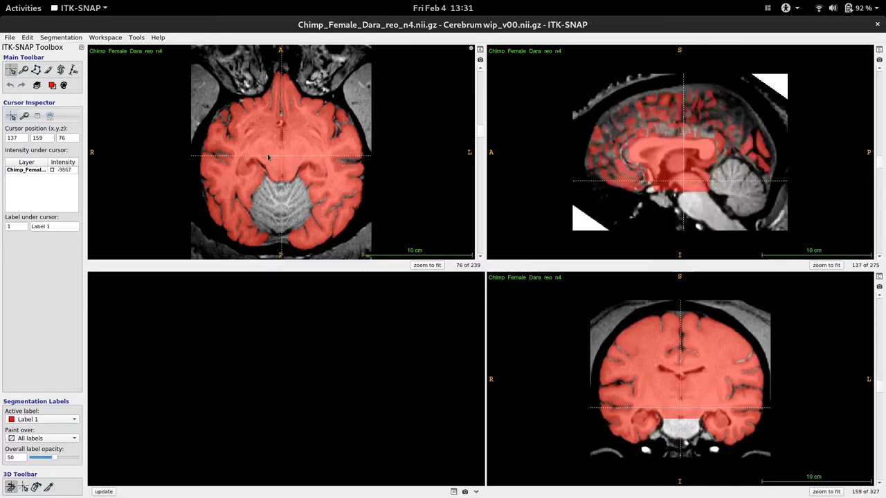
click(285, 164)
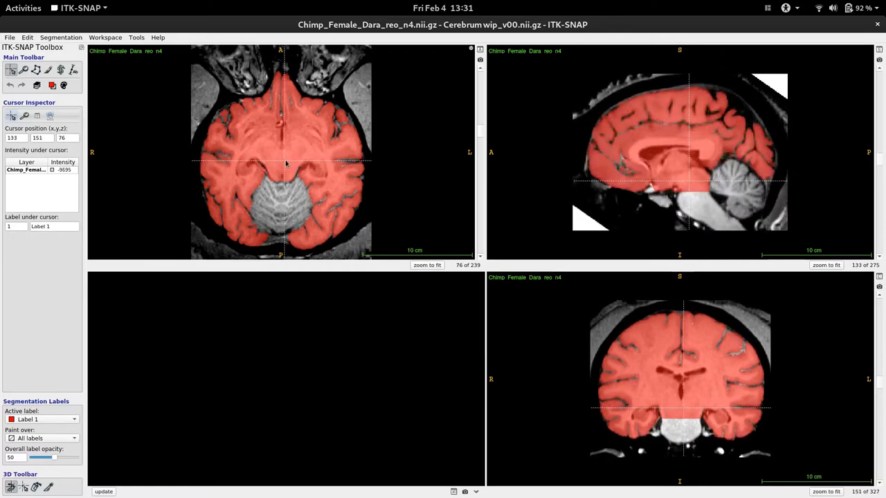
click(668, 188)
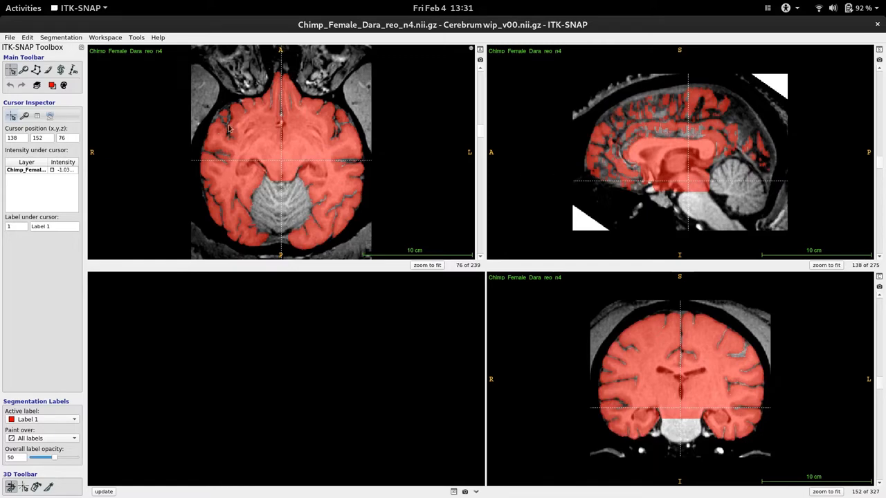
click(47, 69)
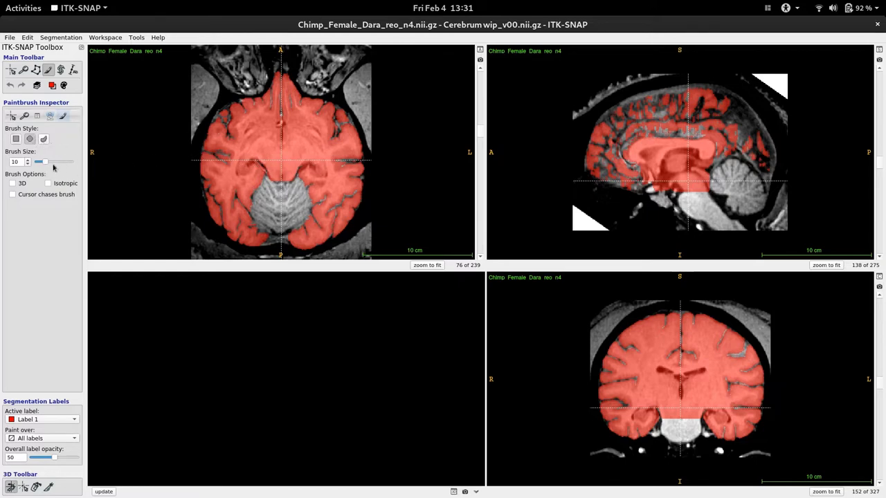
Adjust the paintbrush size with the brush size slider.
drag(38, 161, 45, 161)
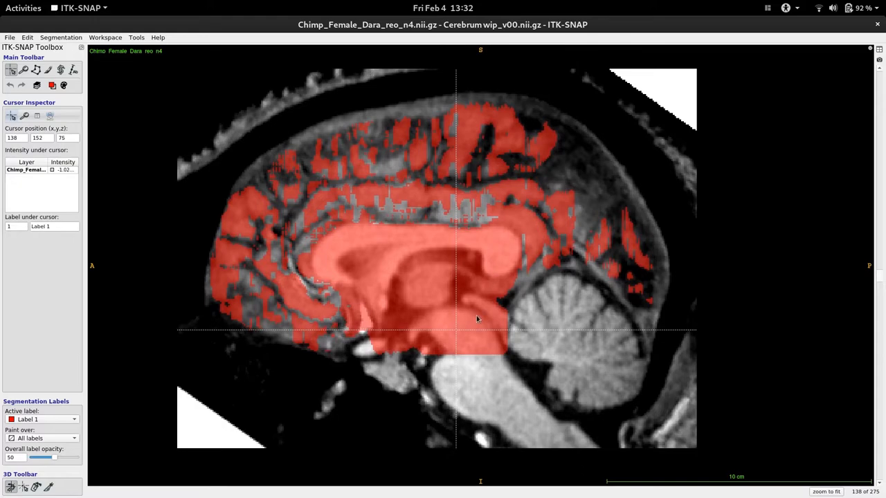
Scroll to the midline slice, probe the label around the brainstem, and select round-brush painting.
scroll(down, 3)
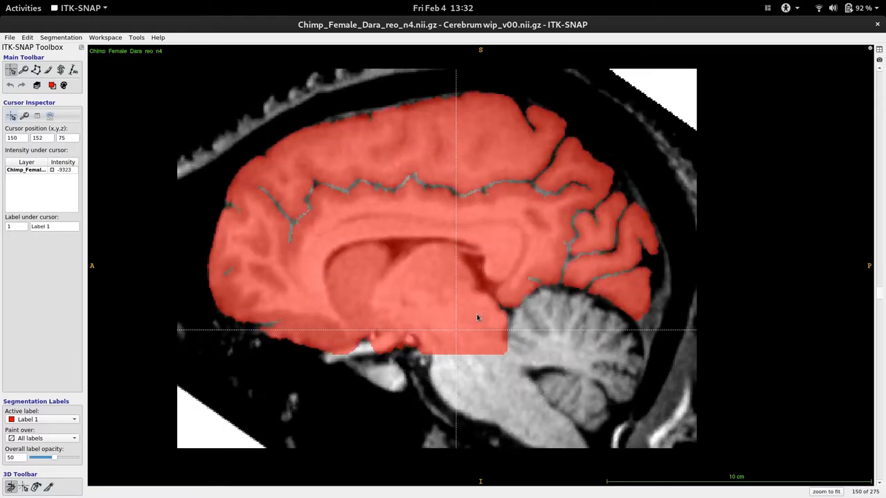
scroll(down, 3)
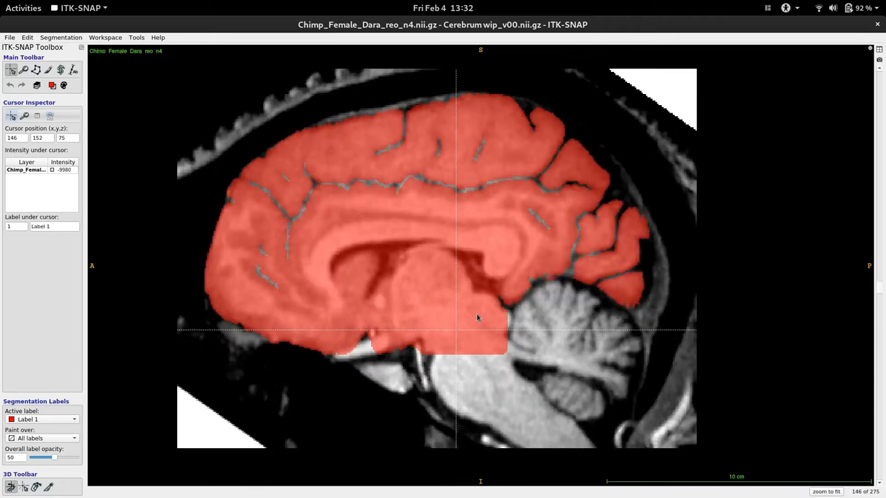
mouse_move(477, 296)
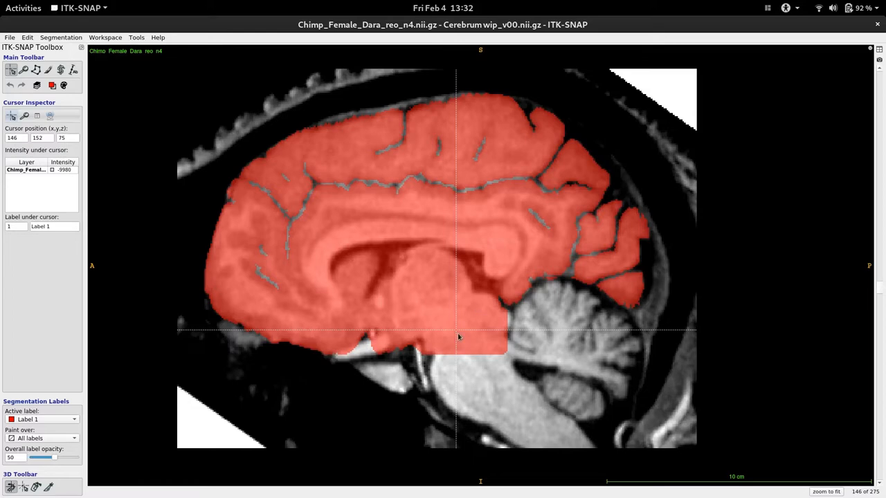
mouse_move(504, 312)
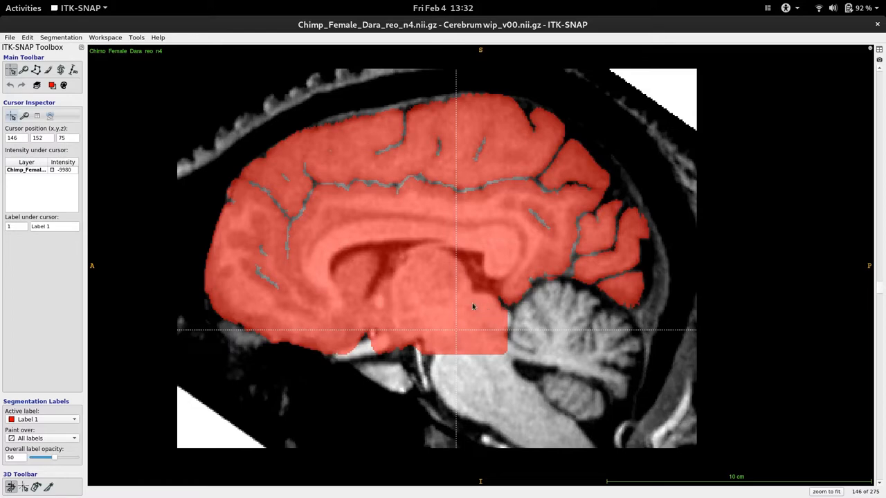
mouse_move(503, 320)
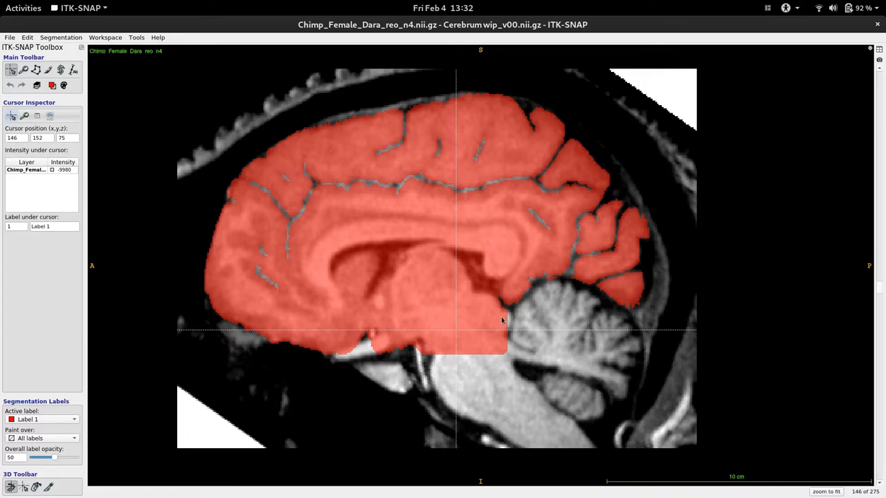
mouse_move(443, 310)
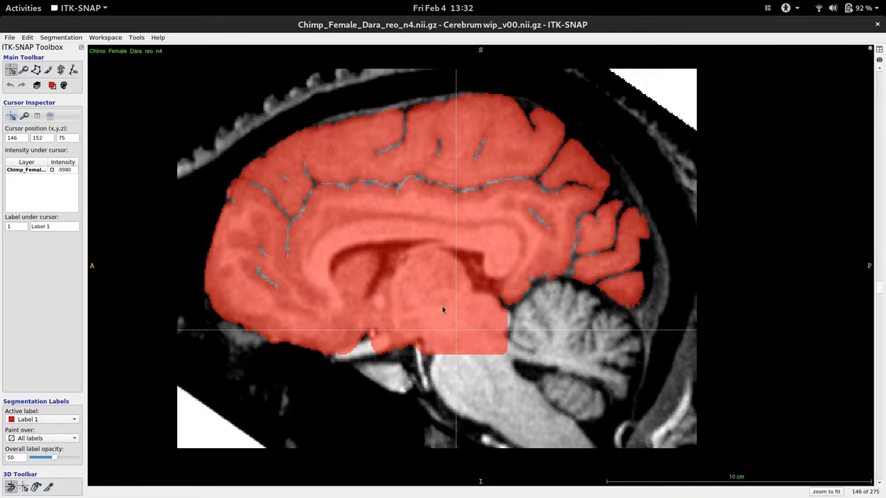
mouse_move(496, 386)
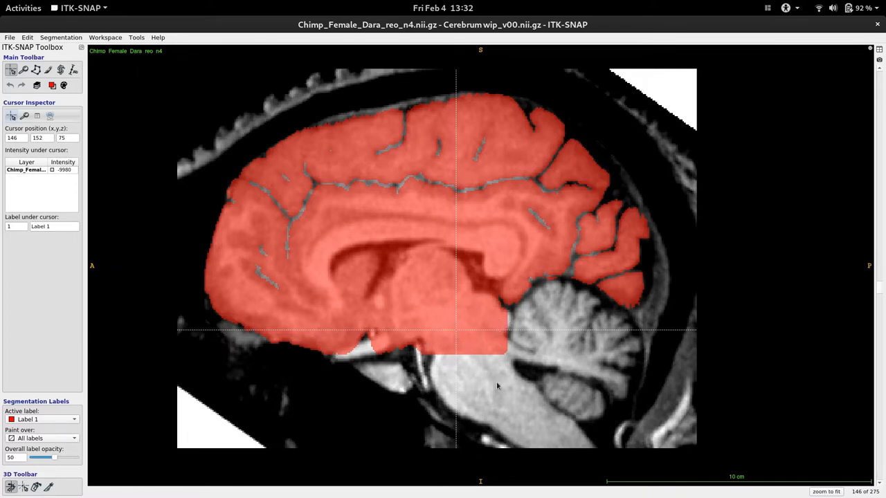
mouse_move(448, 319)
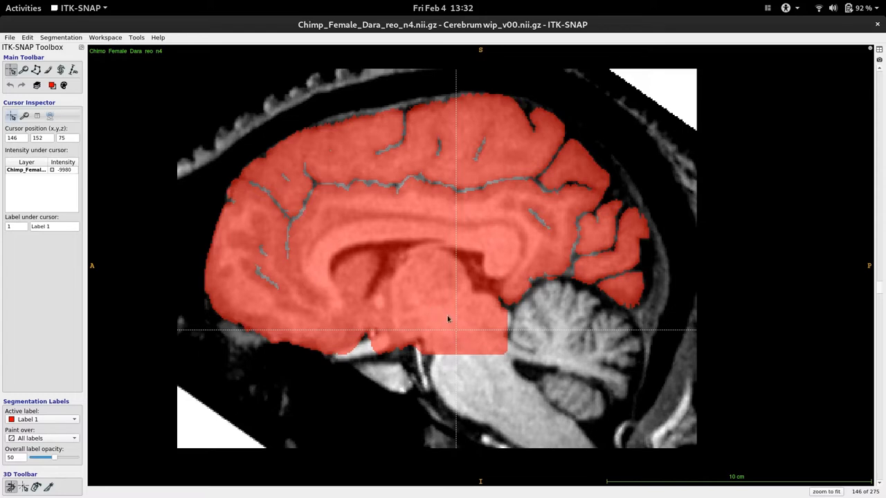
mouse_move(497, 313)
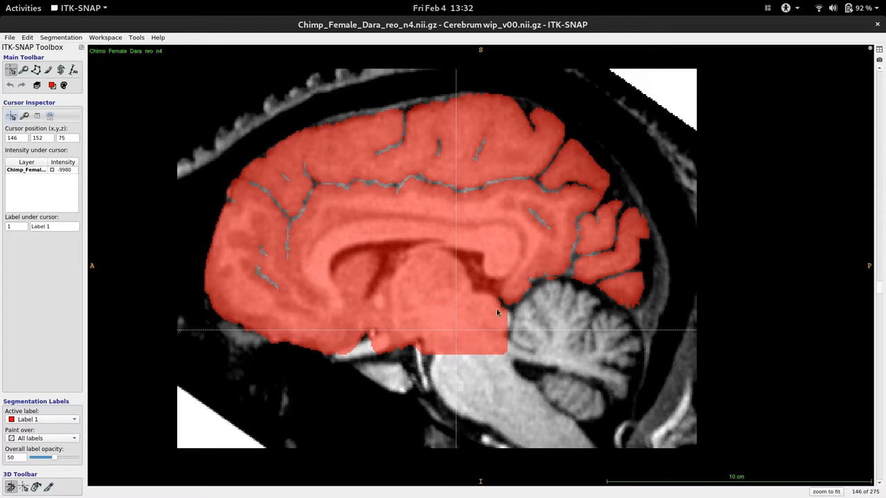
mouse_move(505, 329)
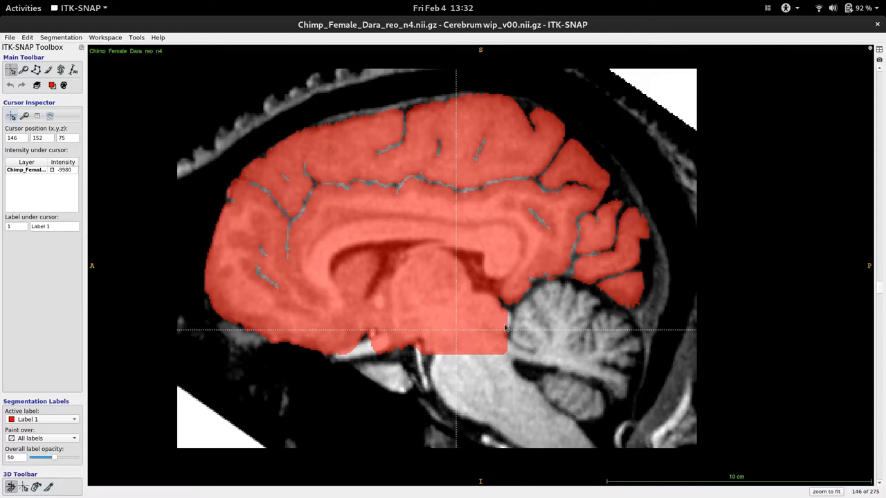
mouse_move(476, 298)
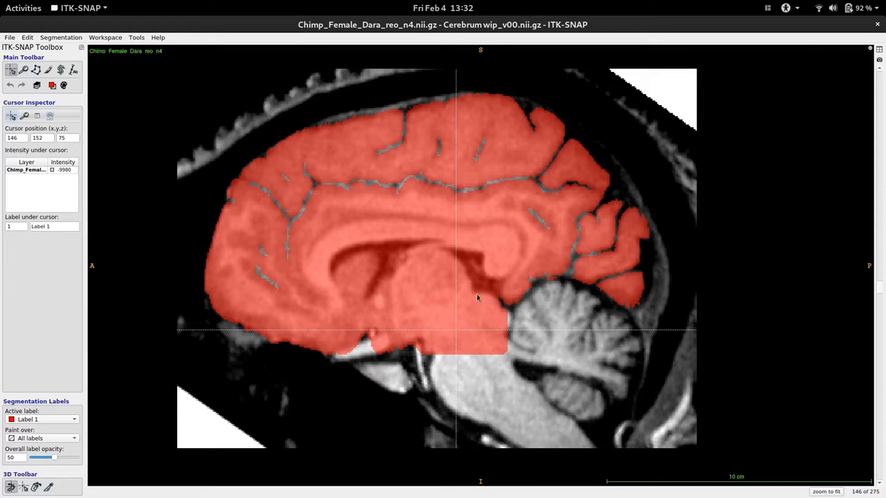
click(498, 323)
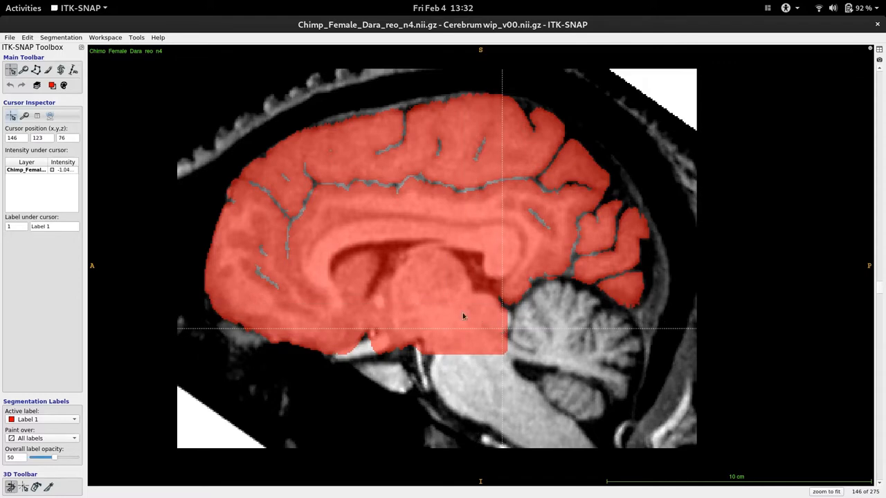
click(497, 312)
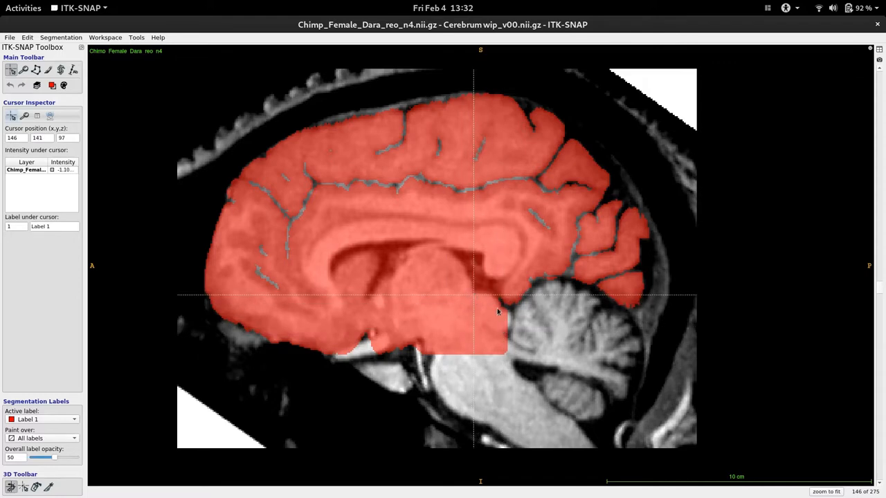
mouse_move(477, 302)
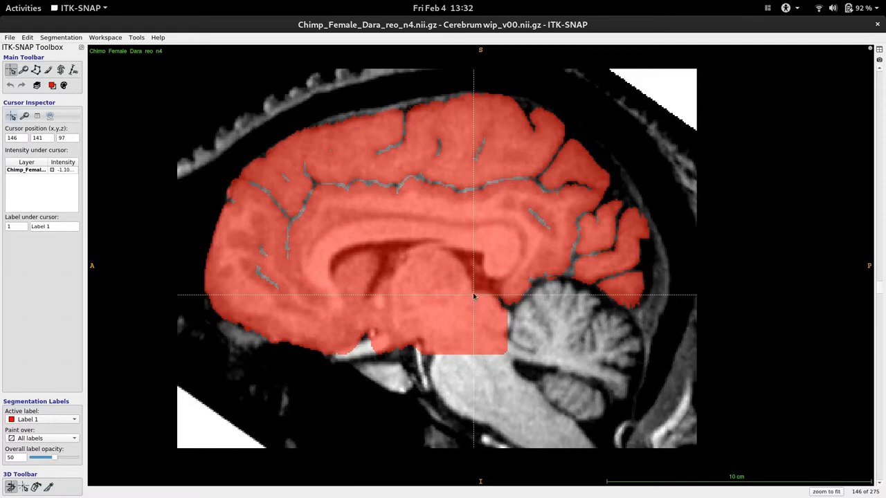
click(423, 340)
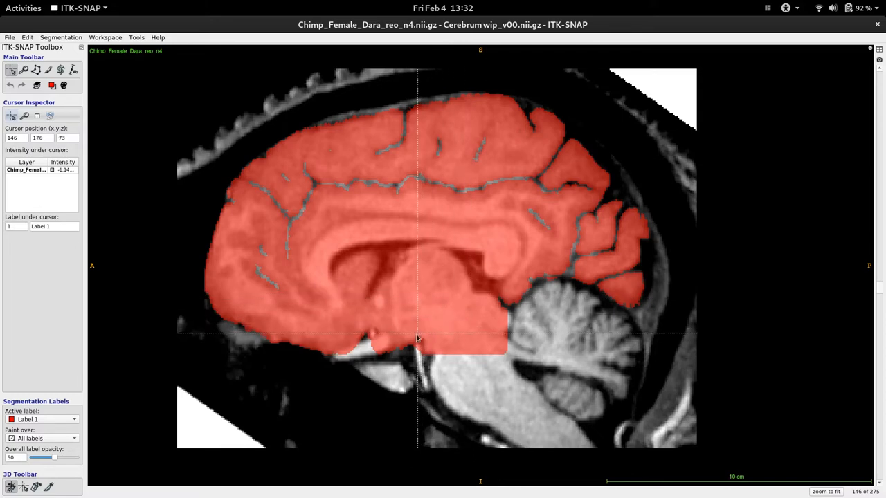
click(450, 317)
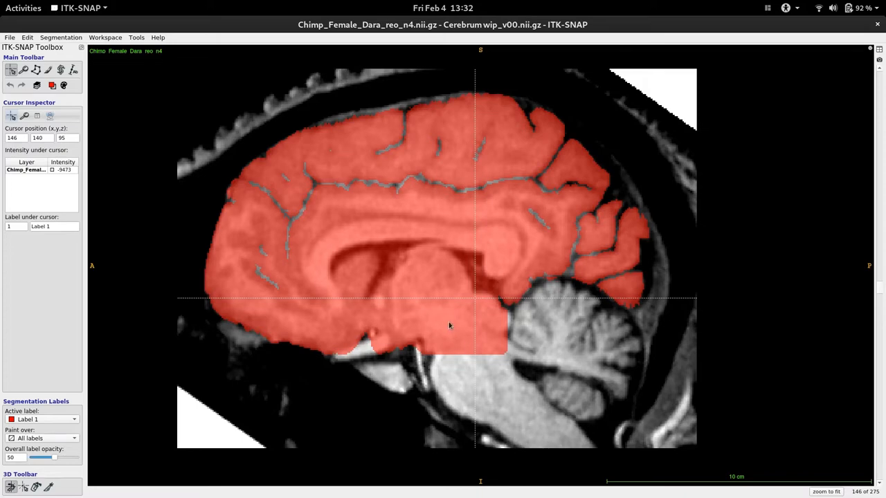
mouse_move(481, 346)
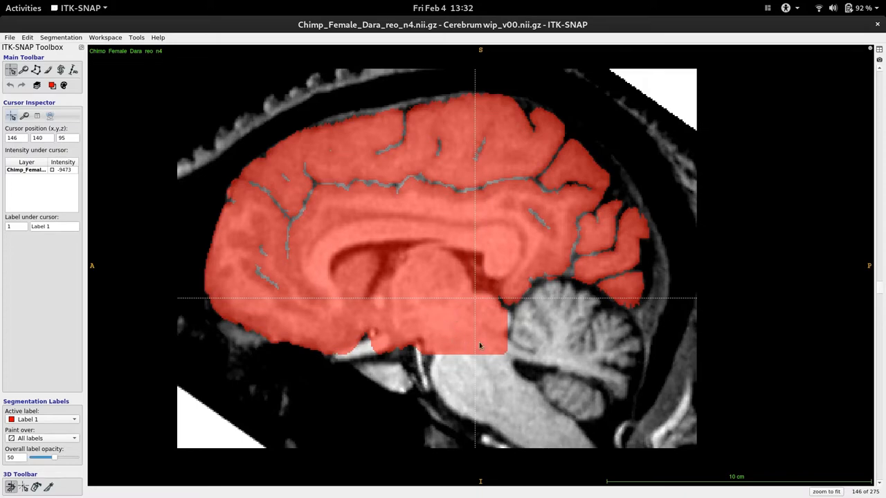
click(464, 303)
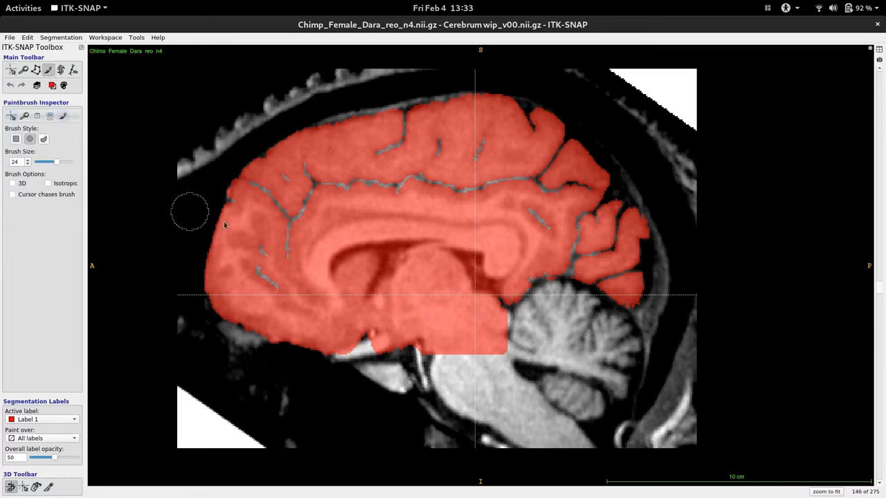
Clear the red label below the thalamus on slice 146, leaving a diagonal lower edge.
click(458, 344)
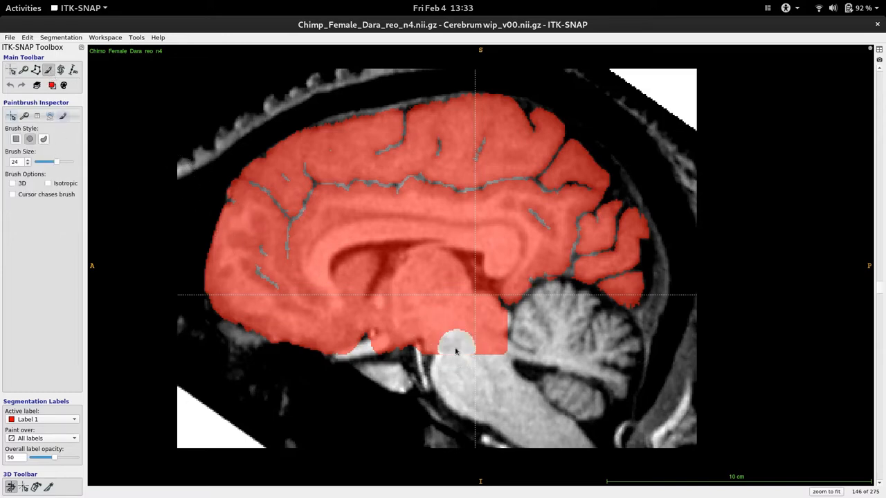
drag(456, 351, 480, 321)
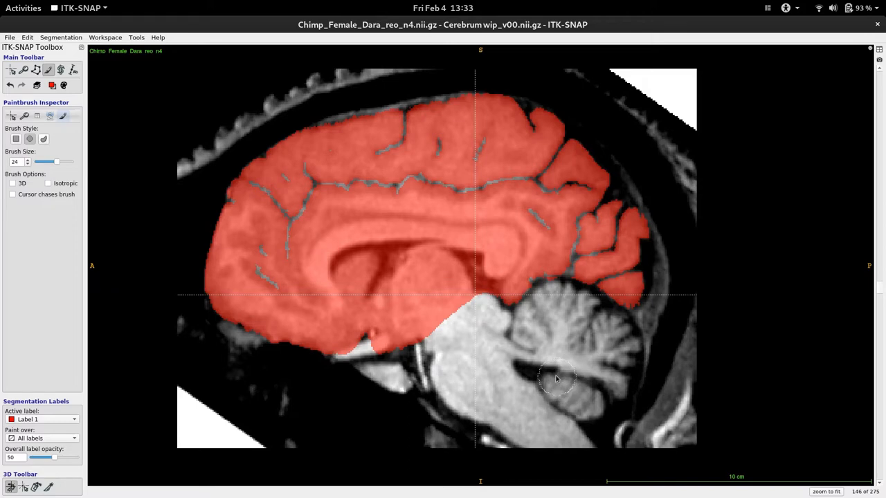
mouse_move(496, 372)
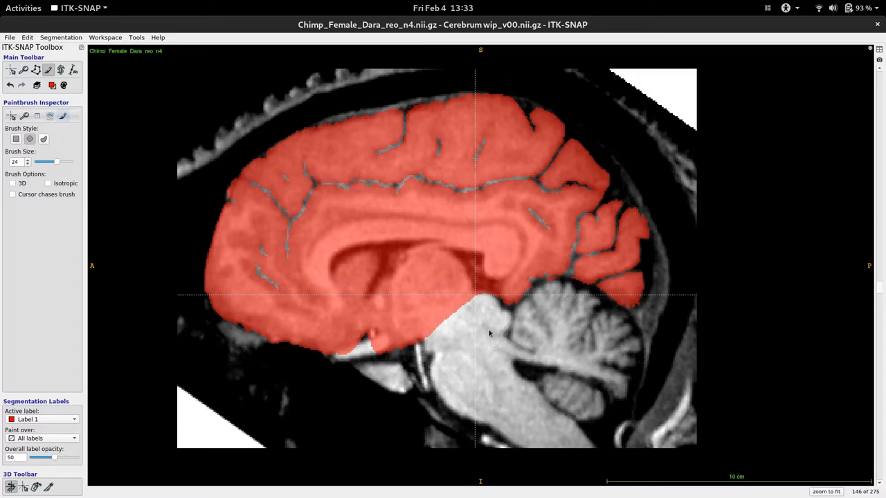
mouse_move(493, 330)
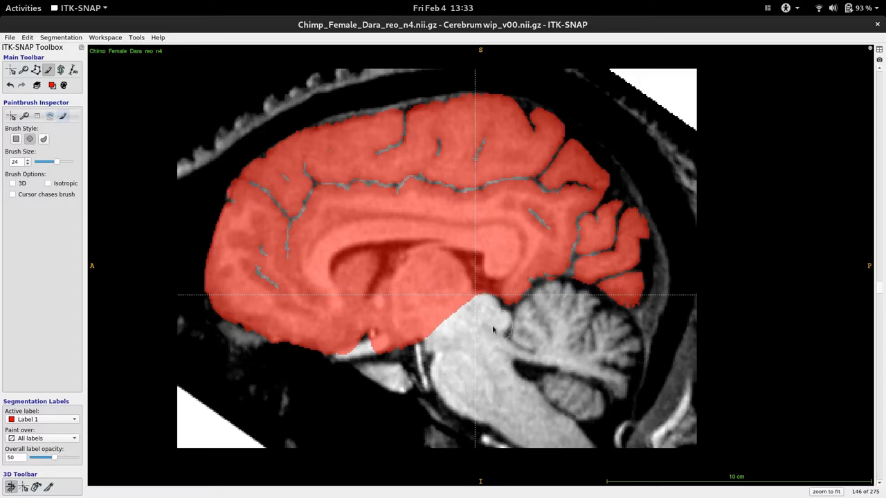
mouse_move(477, 356)
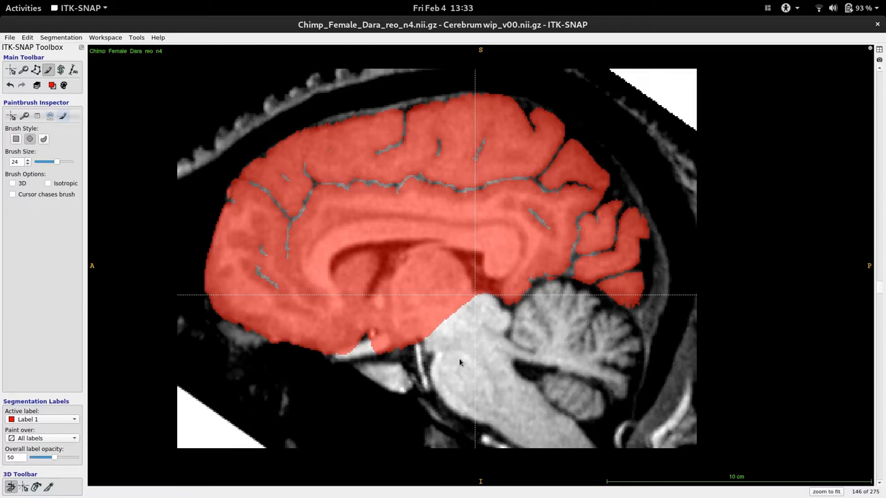
mouse_move(484, 348)
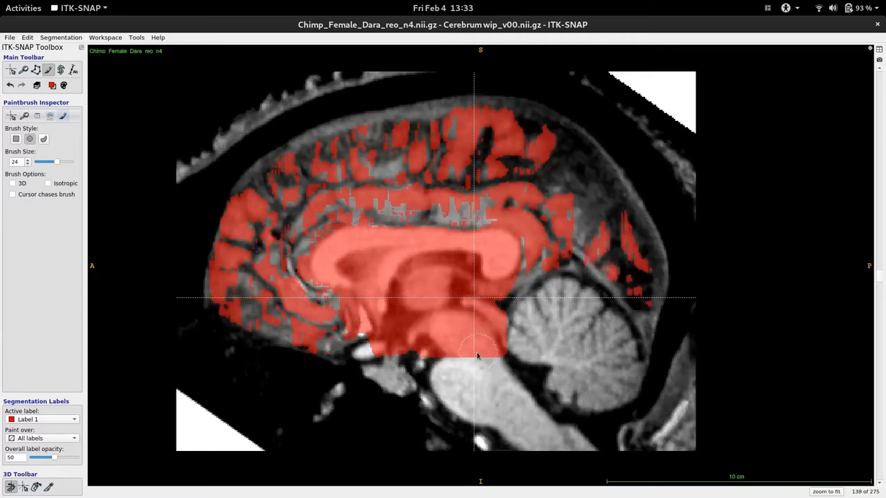
Move to slice 122 and erase its leftover brainstem label.
scroll(down, 3)
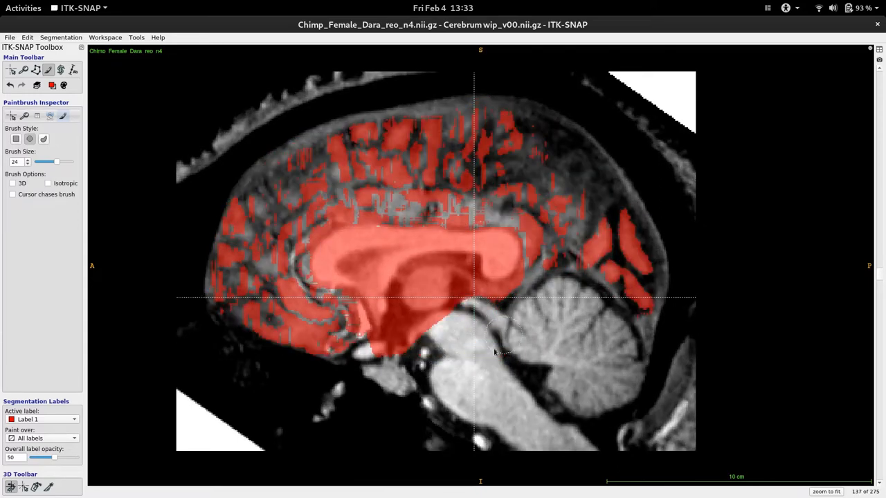
scroll(down, 3)
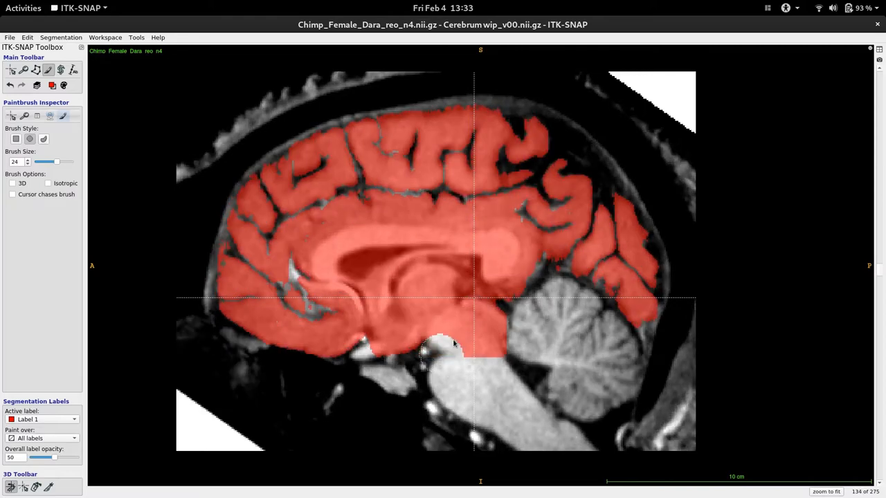
scroll(down, 3)
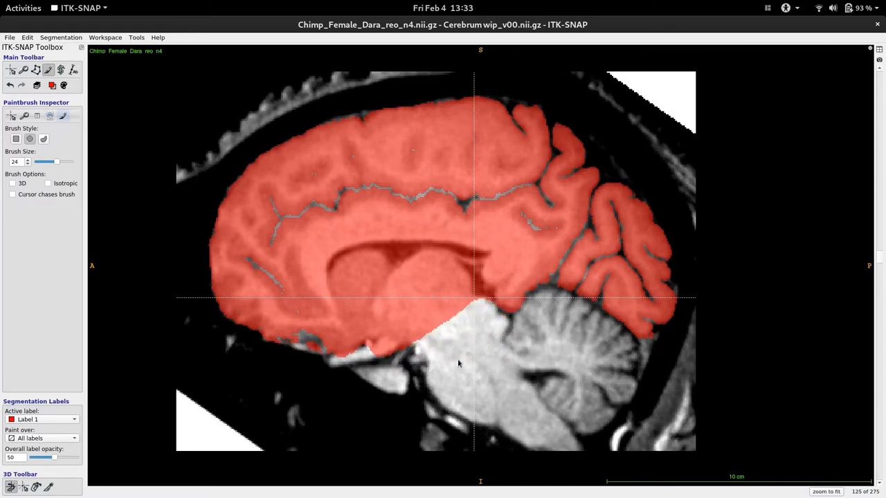
click(484, 319)
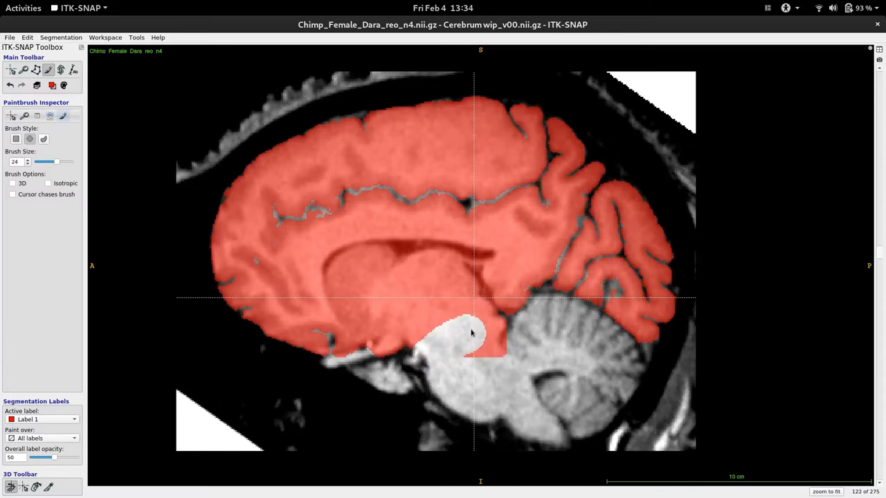
click(471, 339)
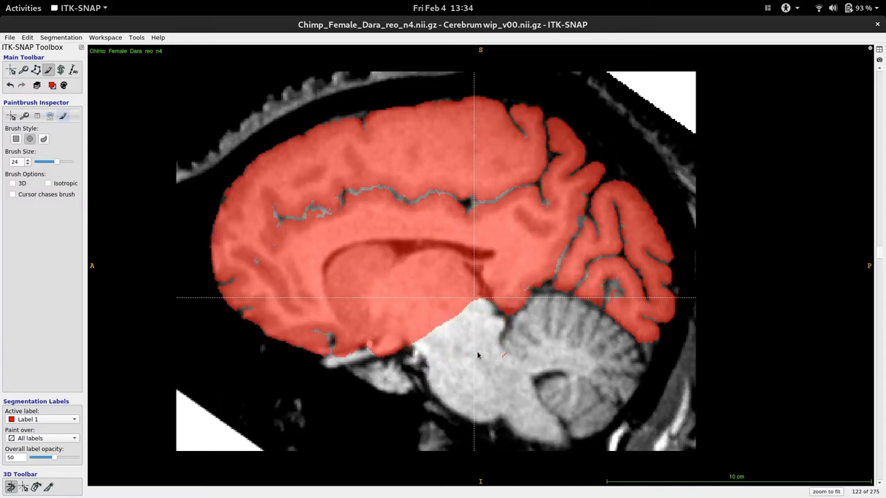
click(456, 335)
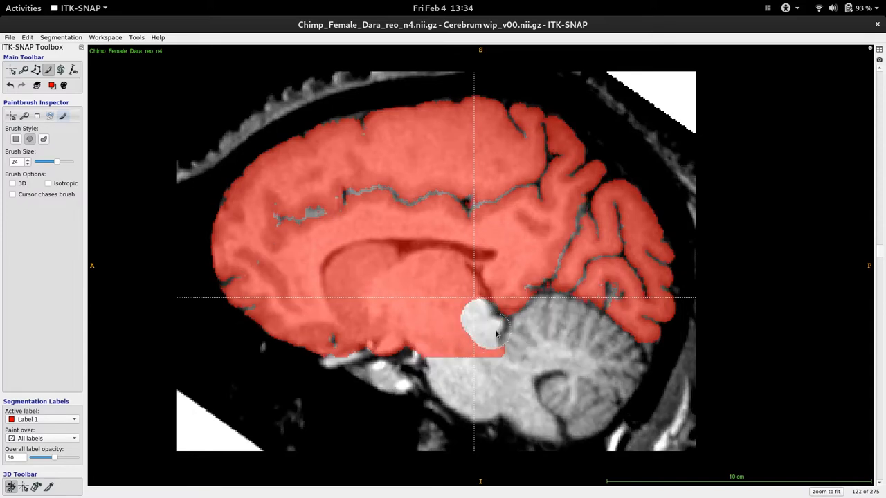
Erase the brainstem label on slice 121 and the following slice.
click(477, 335)
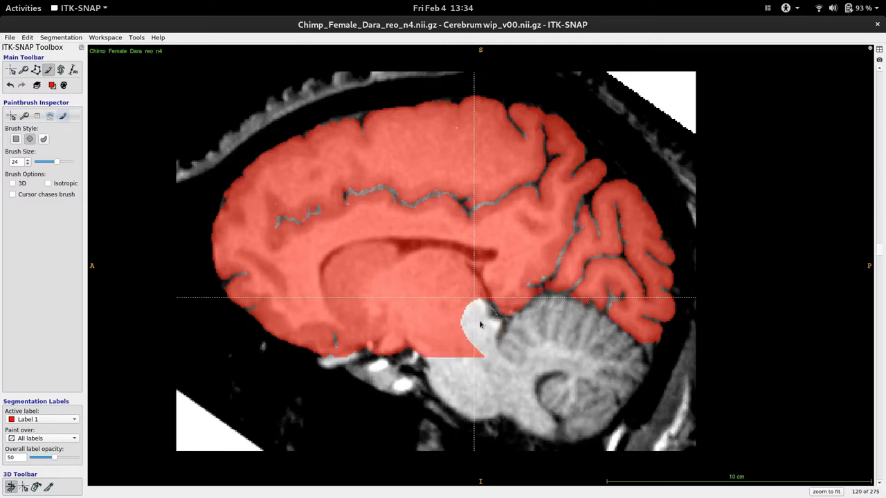
drag(477, 312, 450, 360)
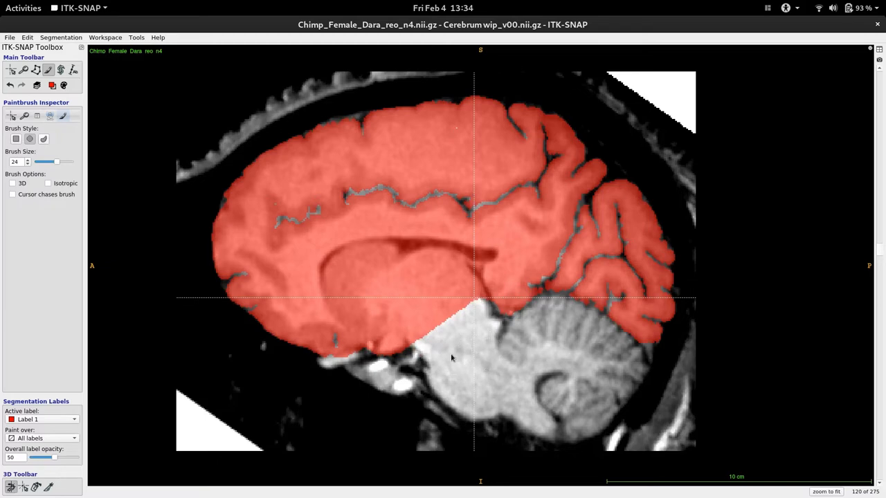
click(481, 328)
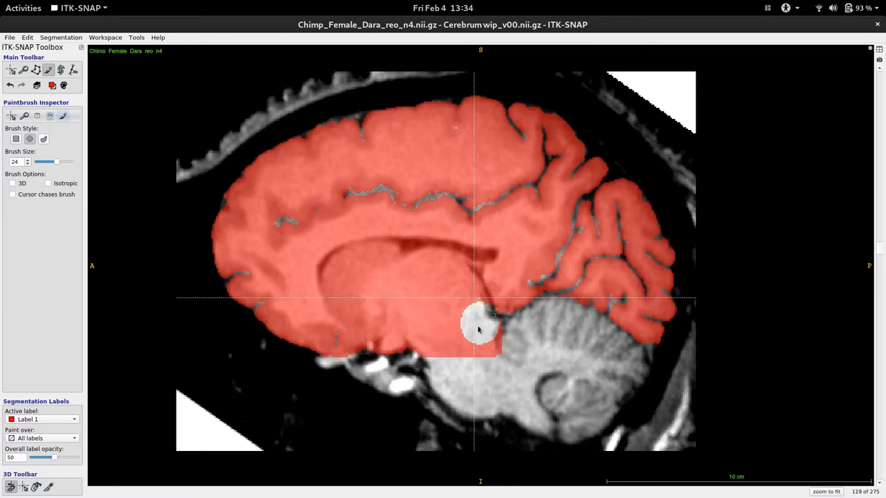
click(477, 329)
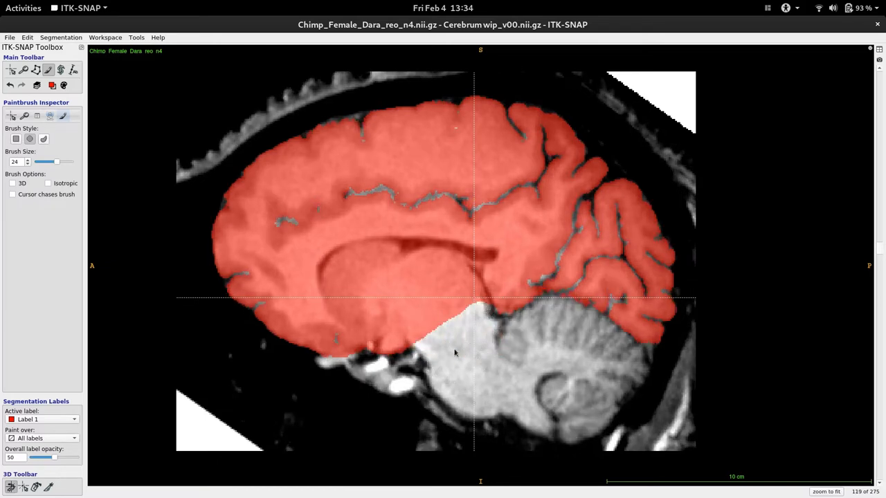
click(450, 353)
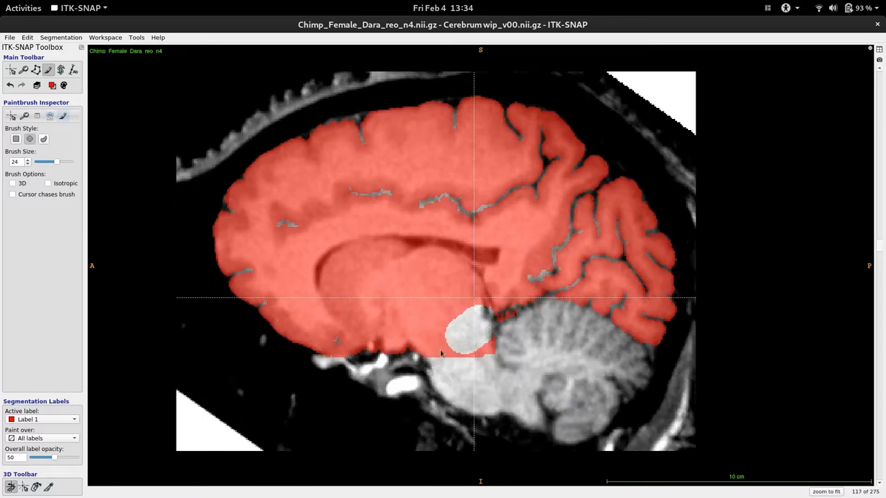
Scroll through neighbouring sagittal slices, arriving at slice 127.
scroll(down, 3)
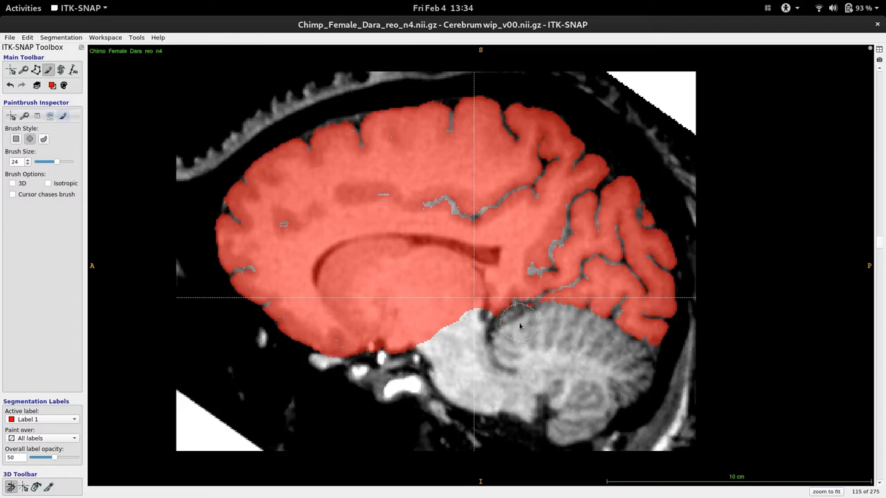
scroll(down, 3)
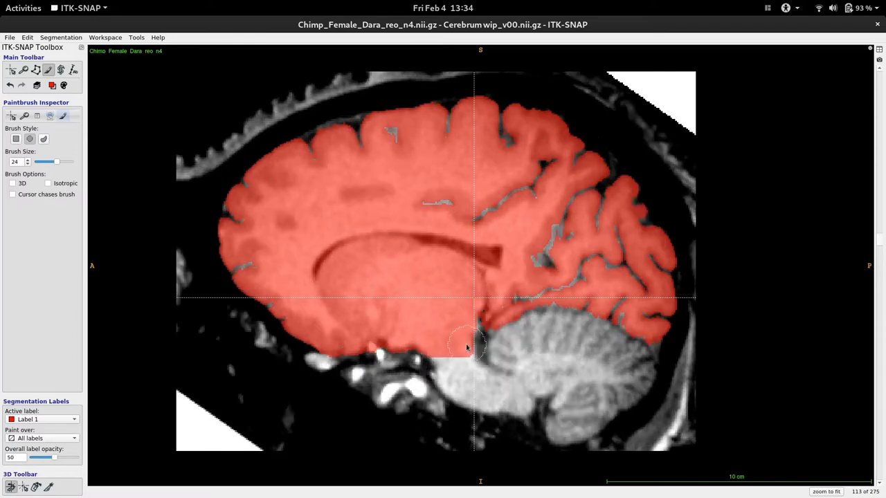
scroll(down, 3)
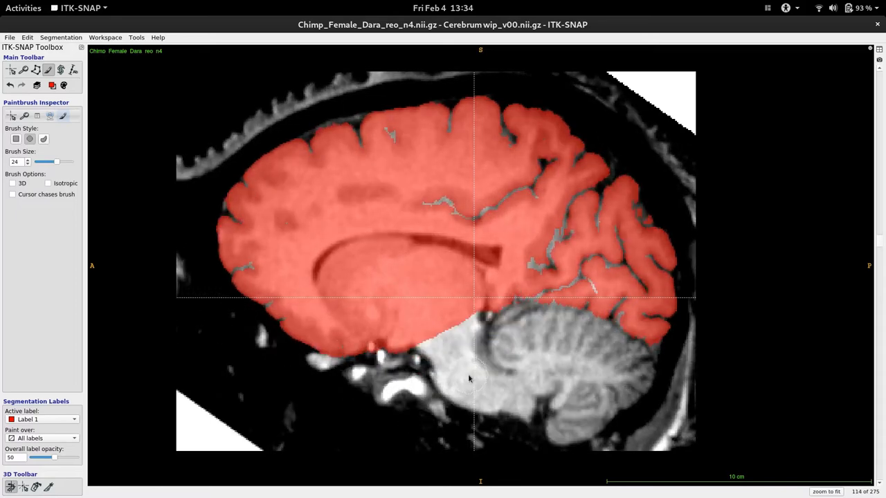
scroll(down, 3)
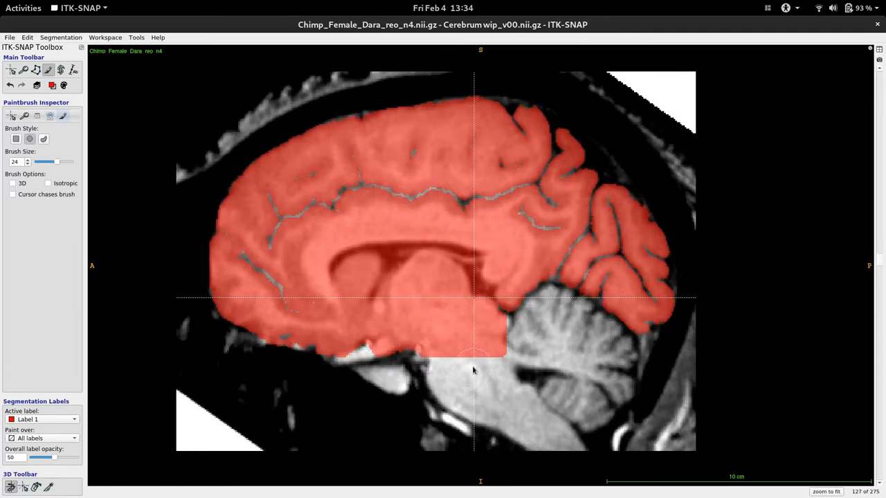
Erase leftover brainstem label pieces on further sagittal slices, up to about slice 163.
scroll(down, 3)
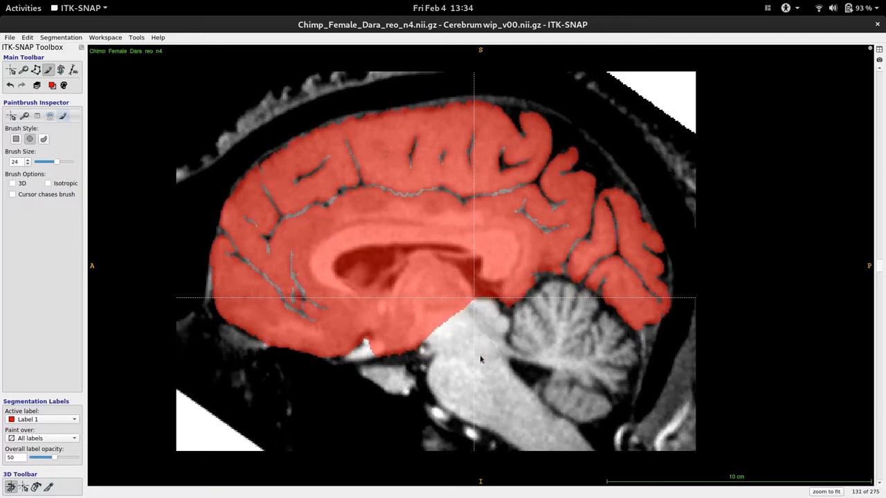
scroll(down, 3)
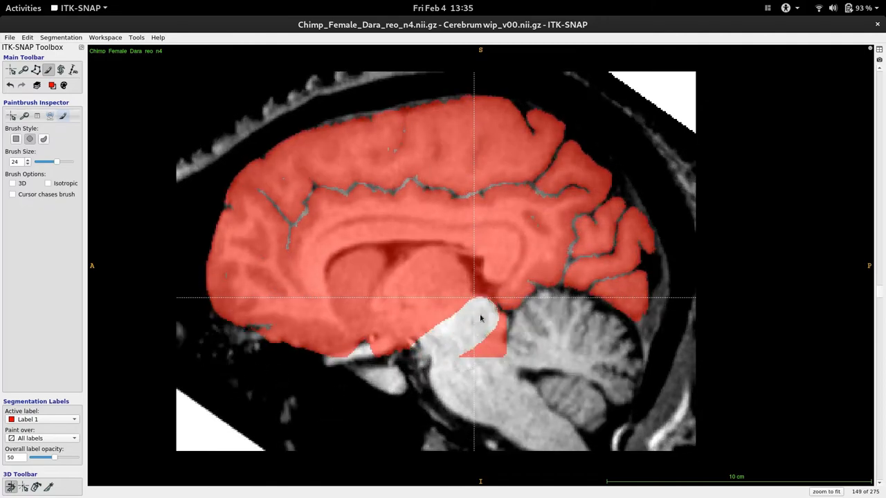
click(480, 326)
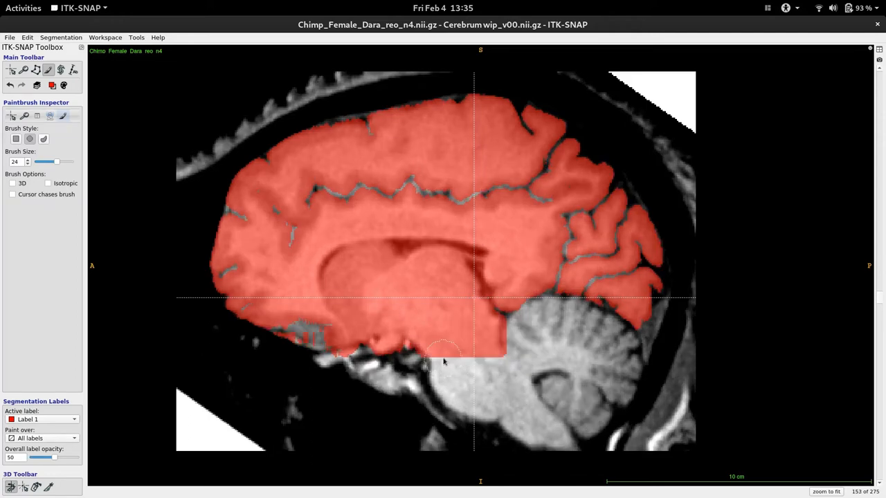
drag(443, 353, 495, 332)
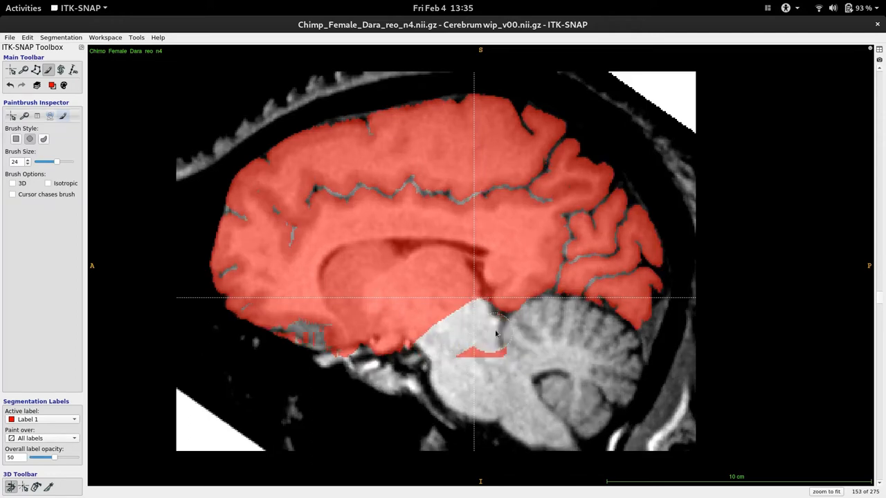
click(443, 347)
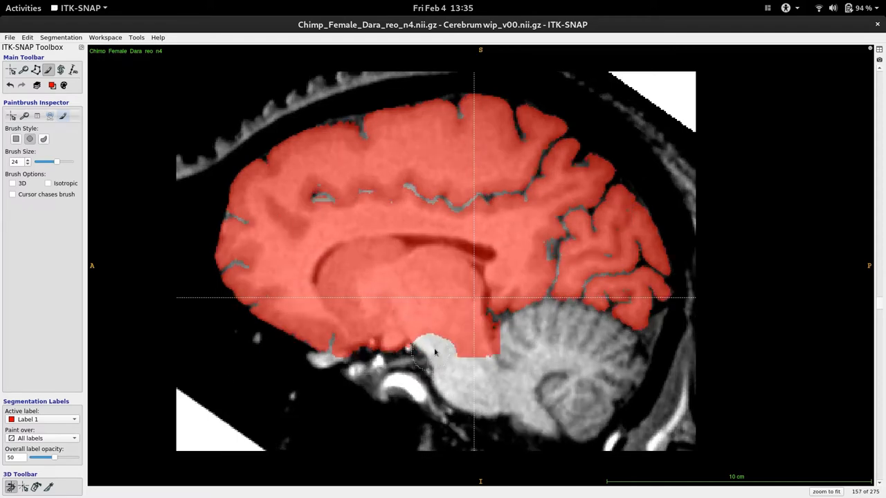
scroll(down, 3)
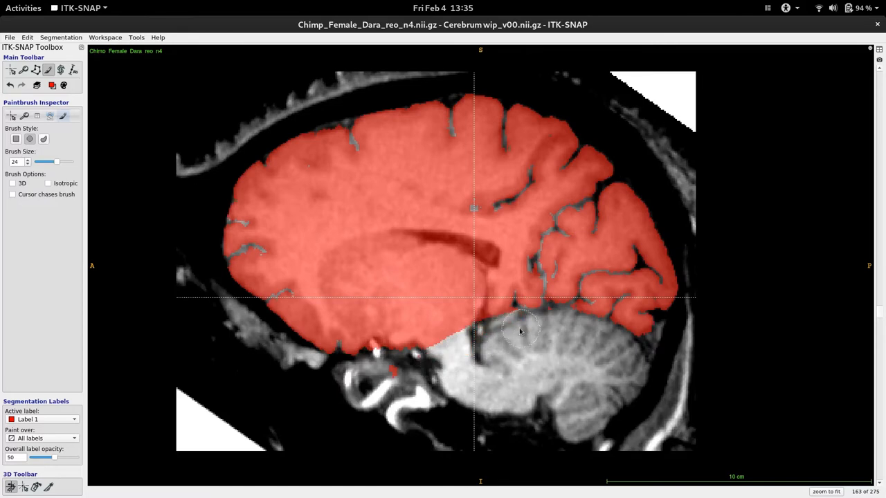
scroll(down, 3)
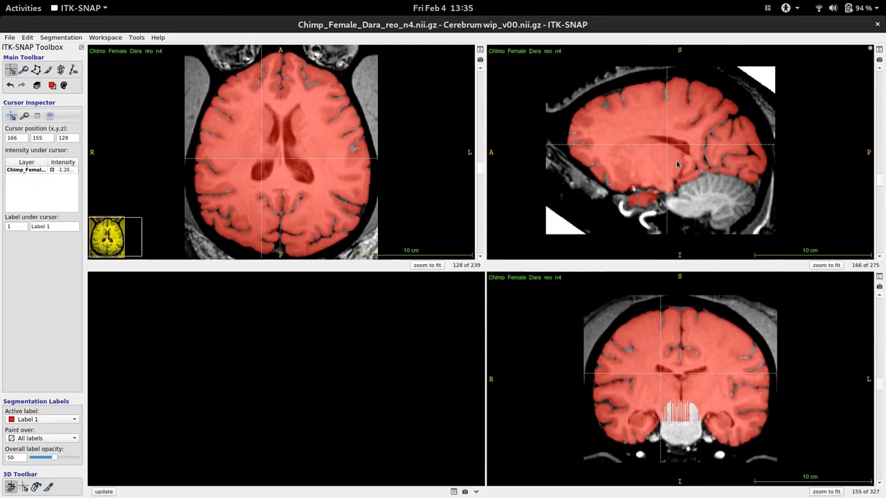
Open the Save Segmentation Image As dialog for the edited segmentation.
click(293, 191)
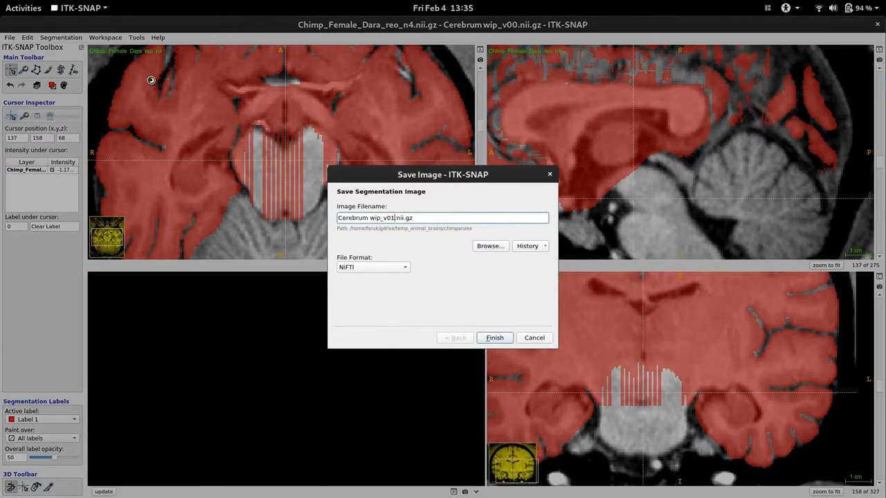
Confirm saving the edited segmentation as Cerebrum wip_v01.nii.gz.
click(494, 338)
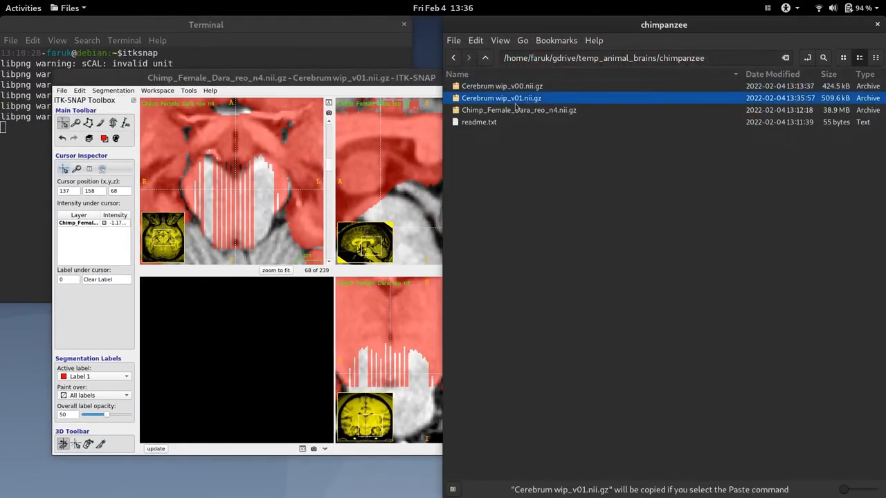
mouse_move(543, 132)
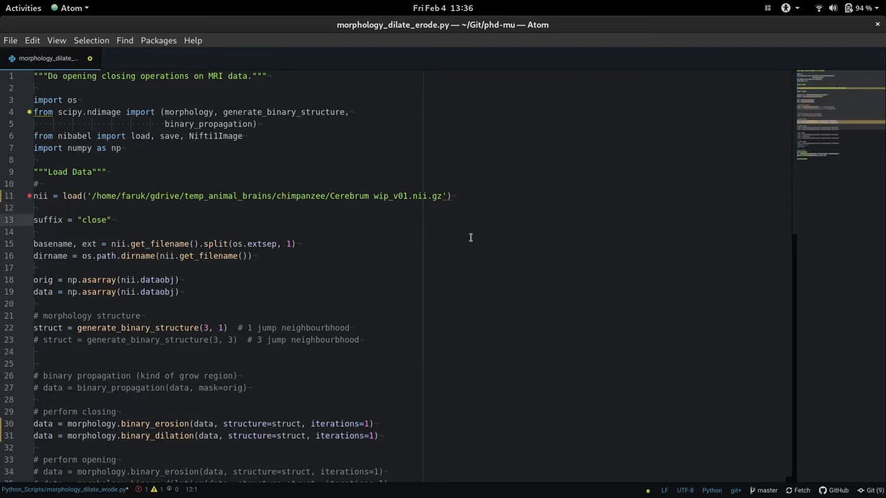
Scroll through the Atom morphology script, switched from closing to opening on wip_v01.
scroll(down, 3)
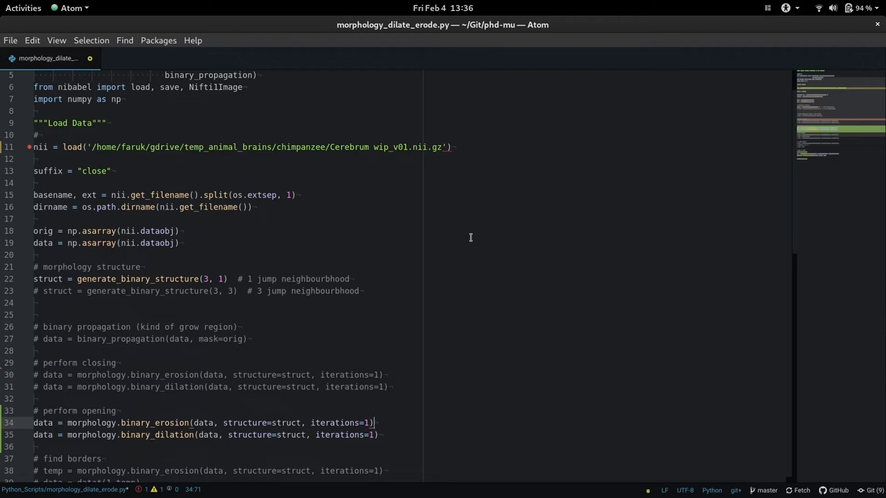
scroll(down, 3)
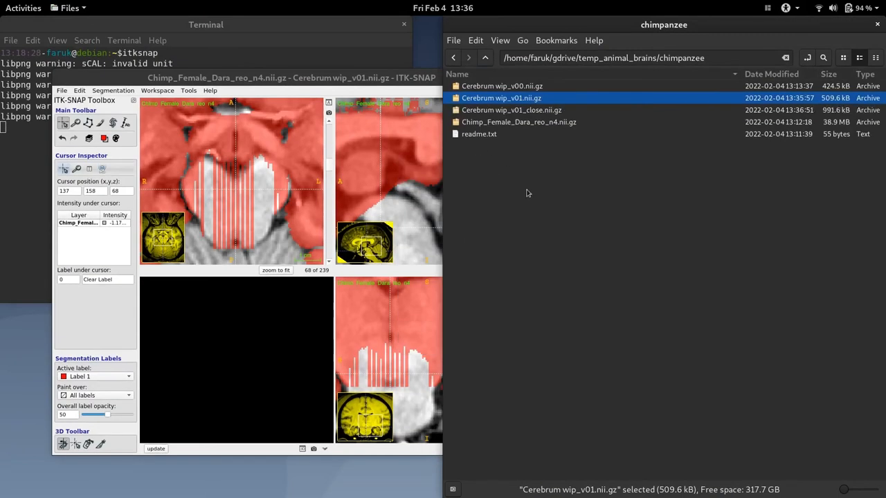
Open Cerebrum wip_v02.nii.gz in ITK-SNAP and load it as the segmentation.
click(510, 110)
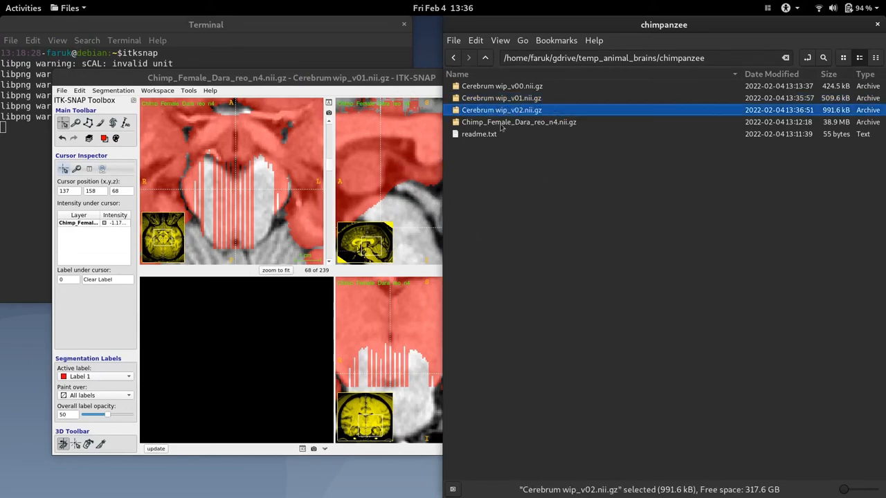
double_click(501, 109)
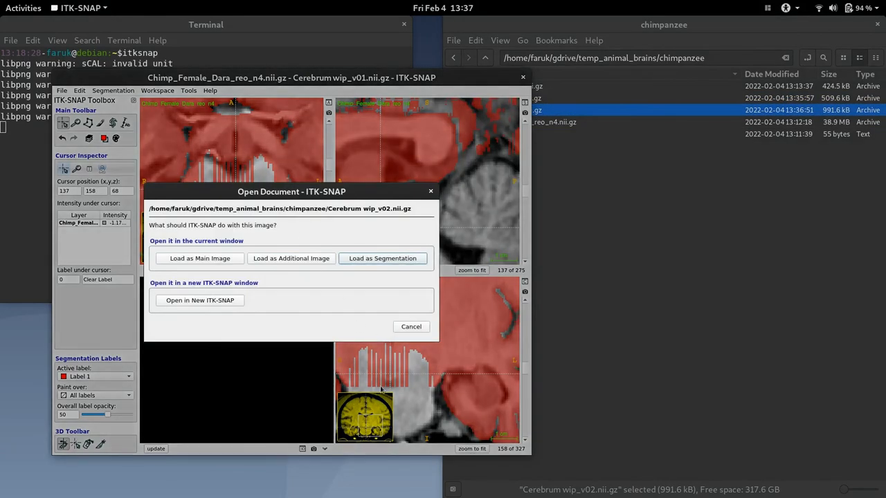
click(382, 258)
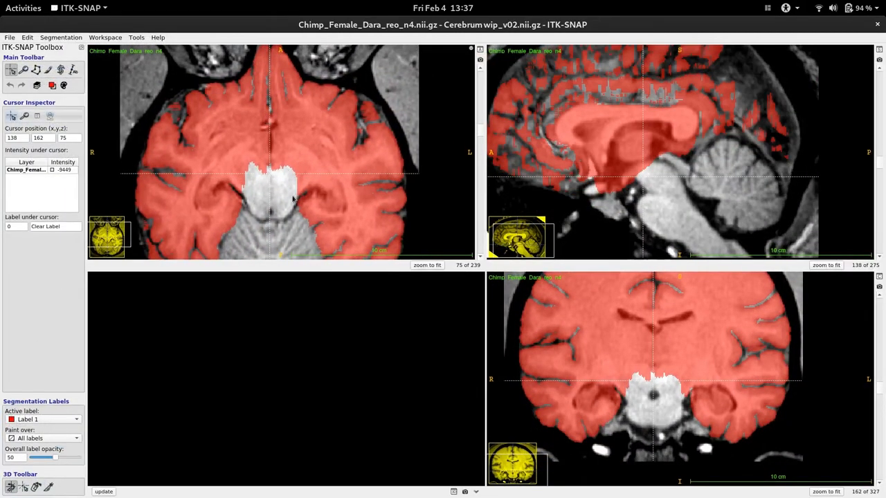
Inspect the wip_v02 label around the brainstem on axial slice 65 and coronal slice 144.
click(653, 379)
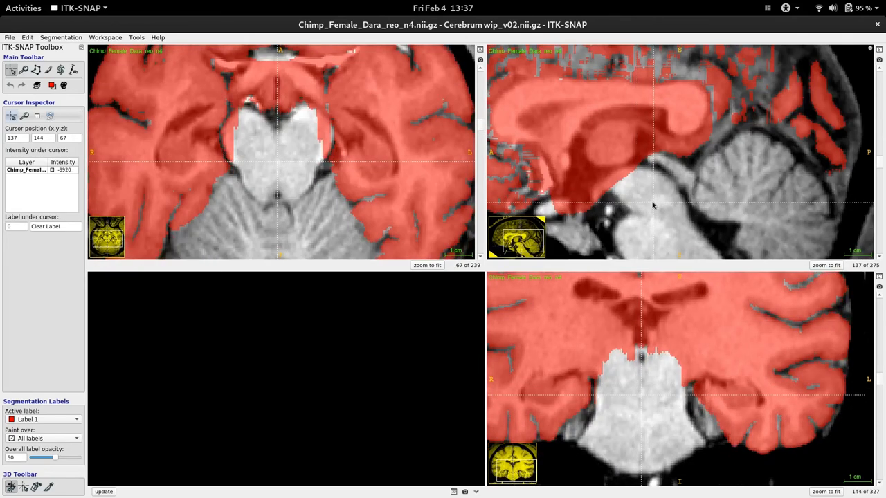
scroll(down, 3)
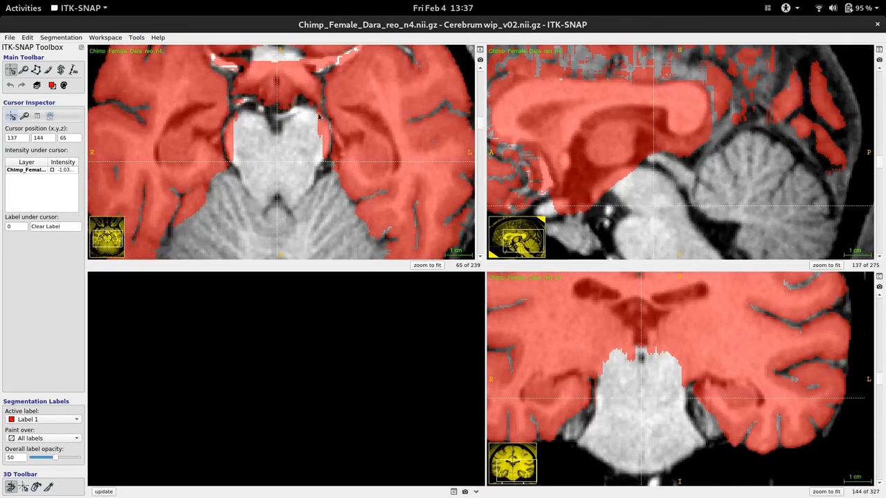
mouse_move(129, 125)
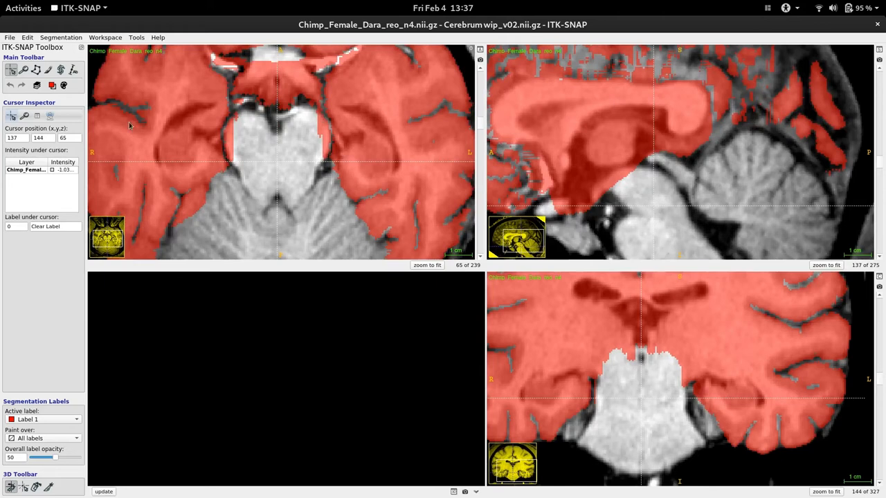
mouse_move(281, 122)
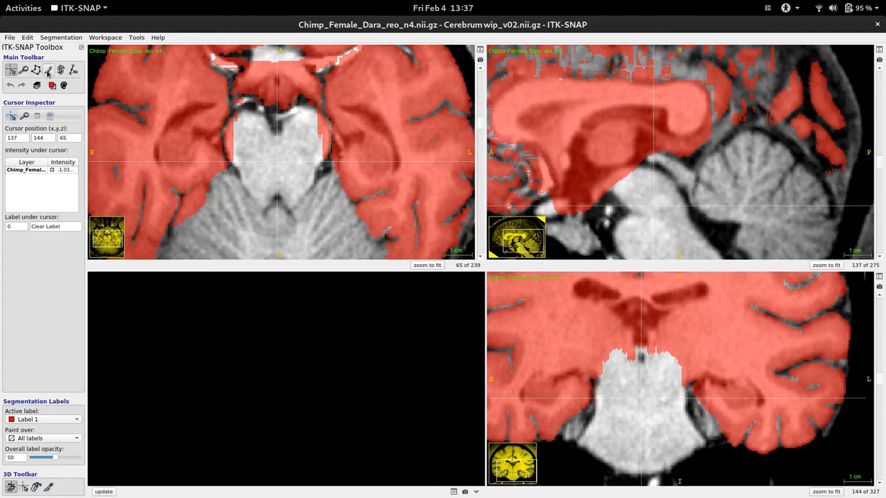
Paint away label remnants bordering the brainstem across axial slices around 59–63.
click(47, 69)
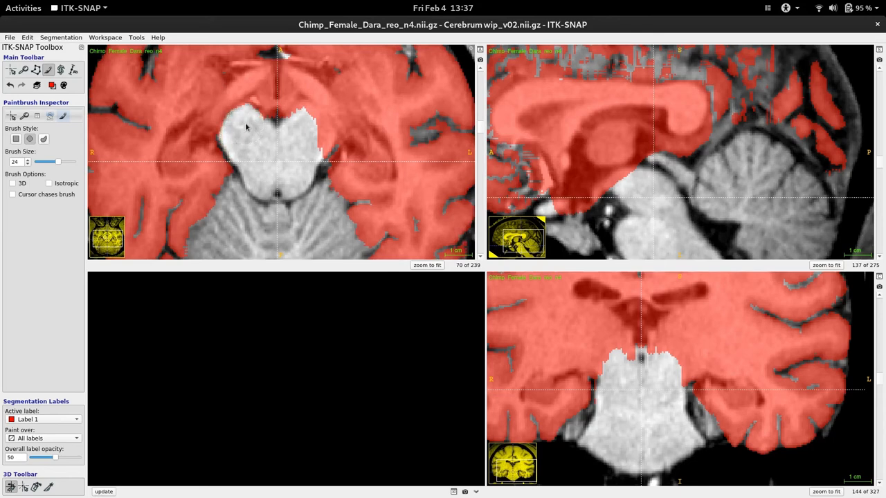
mouse_move(294, 152)
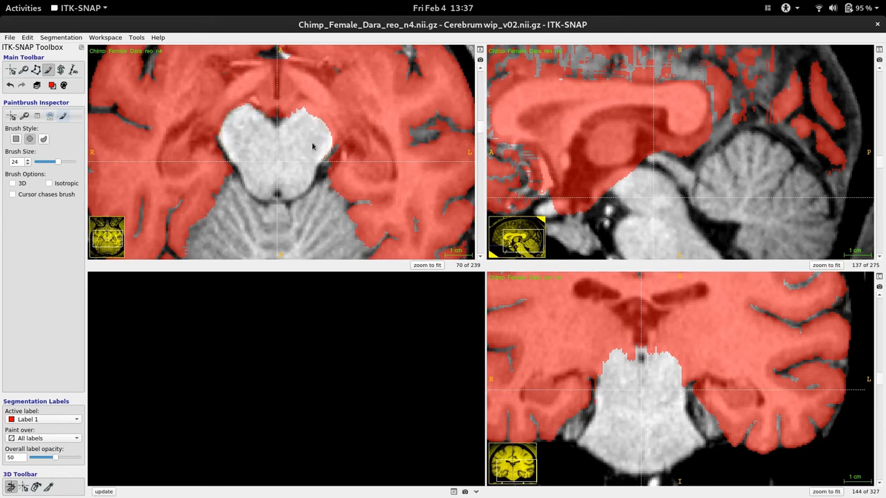
scroll(down, 3)
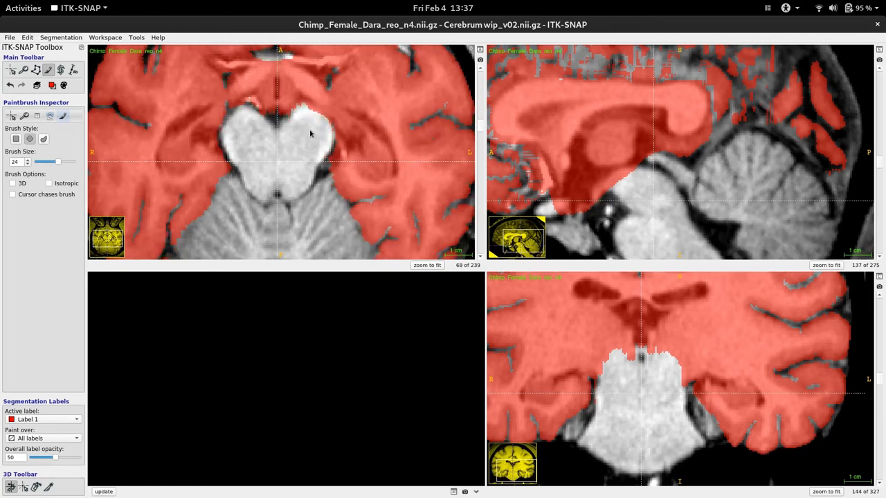
scroll(down, 3)
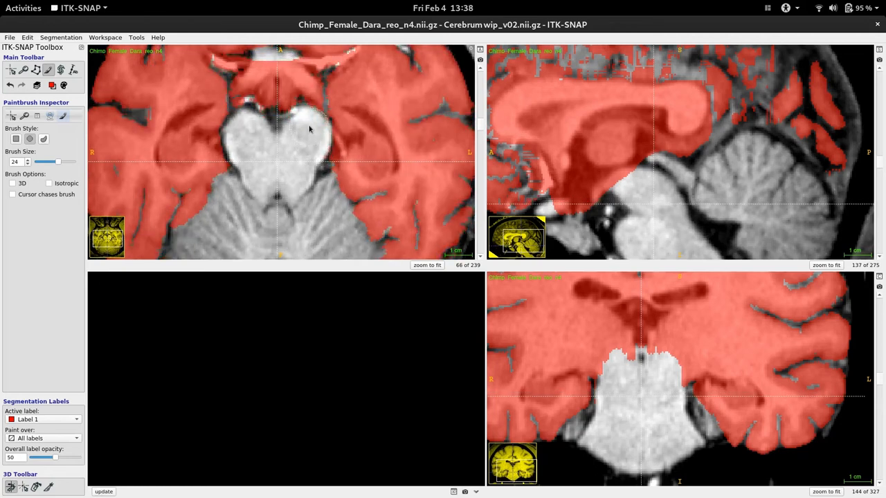
scroll(down, 3)
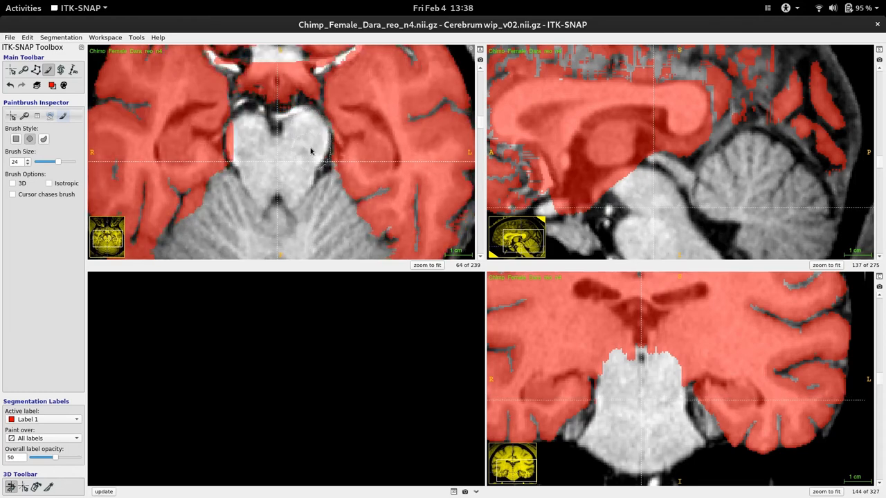
scroll(down, 3)
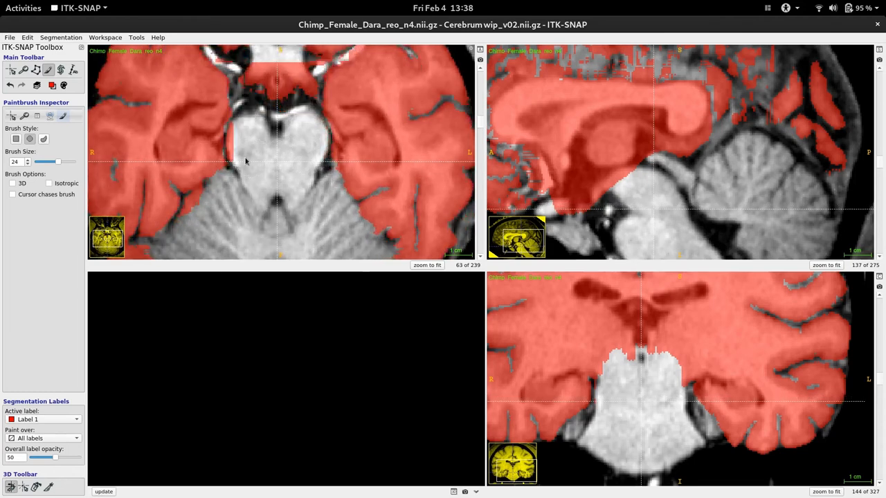
scroll(down, 3)
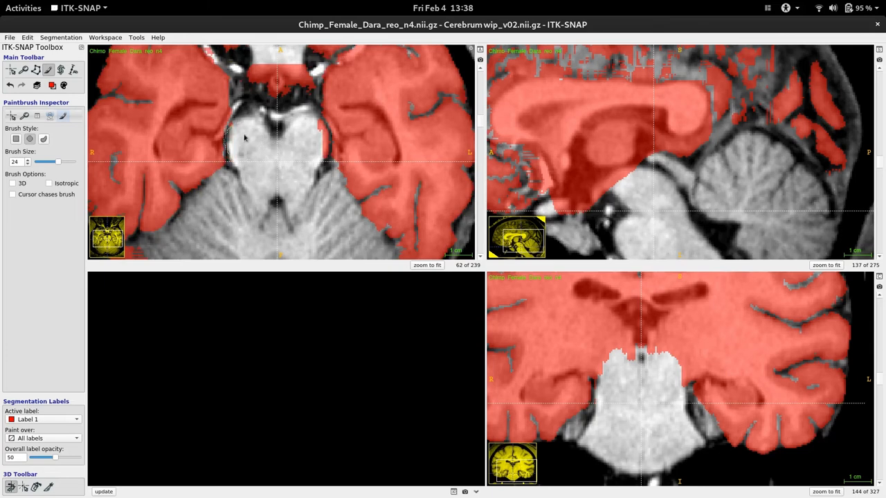
scroll(down, 3)
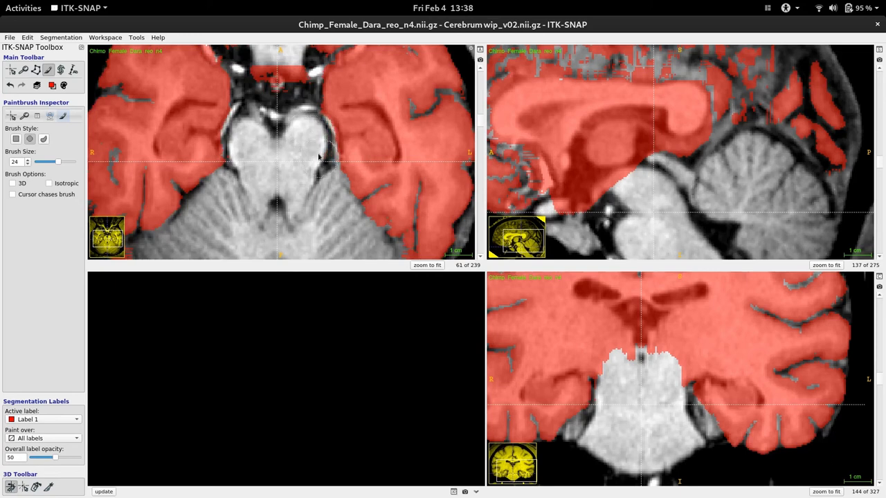
scroll(down, 3)
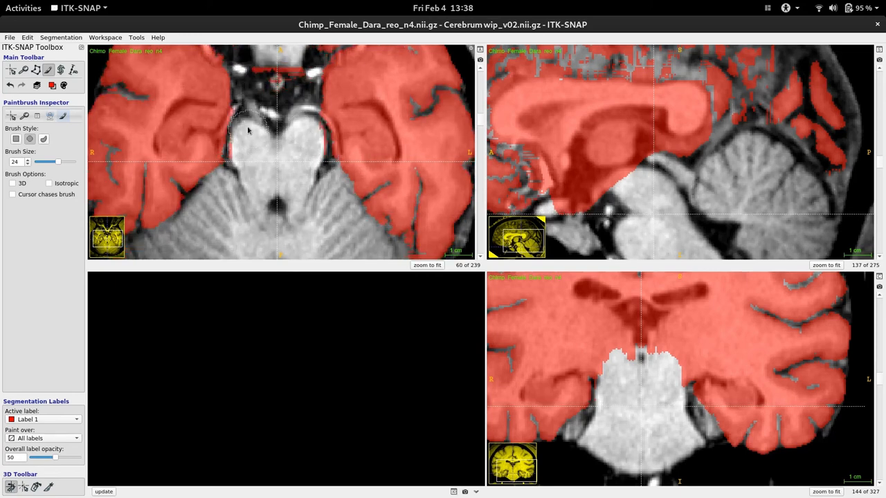
mouse_move(312, 131)
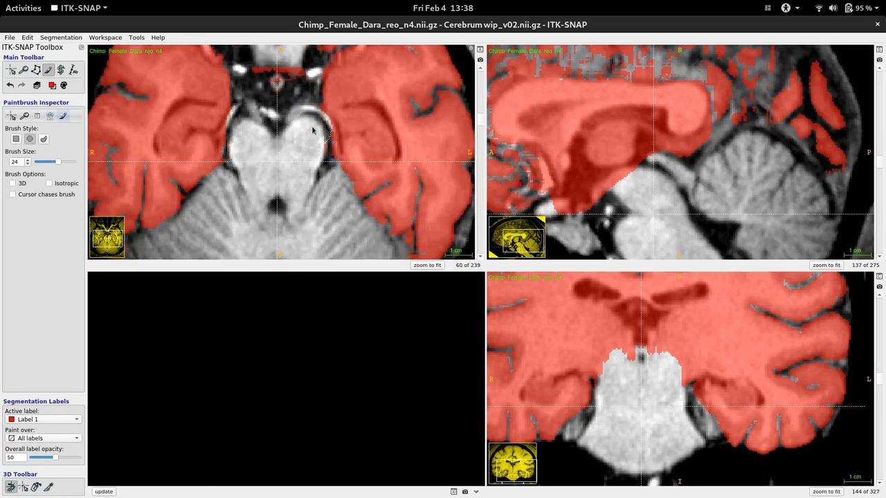
scroll(down, 3)
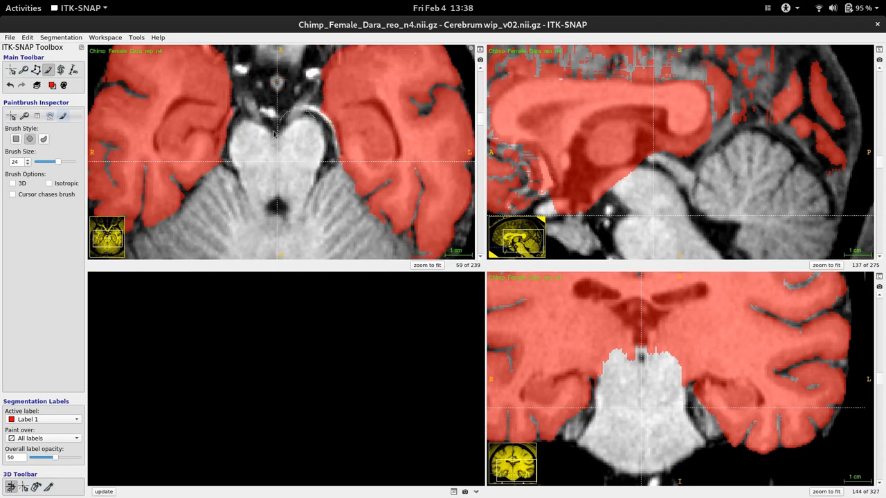
scroll(down, 3)
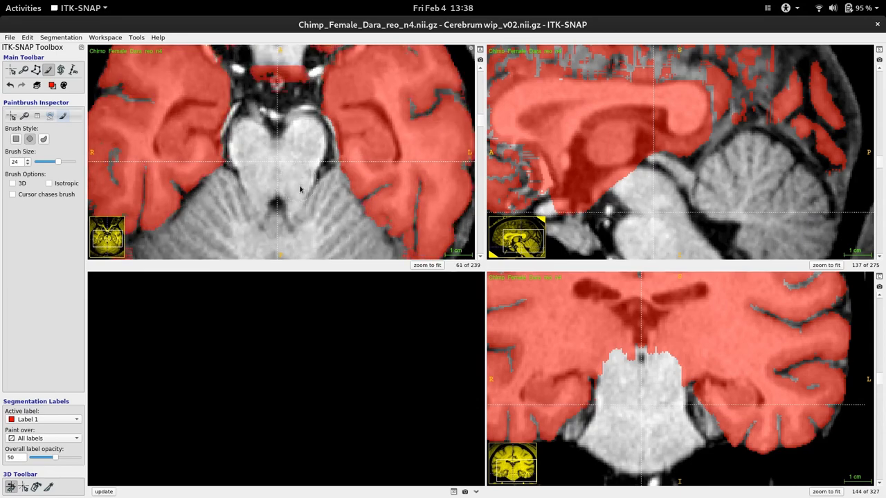
scroll(down, 3)
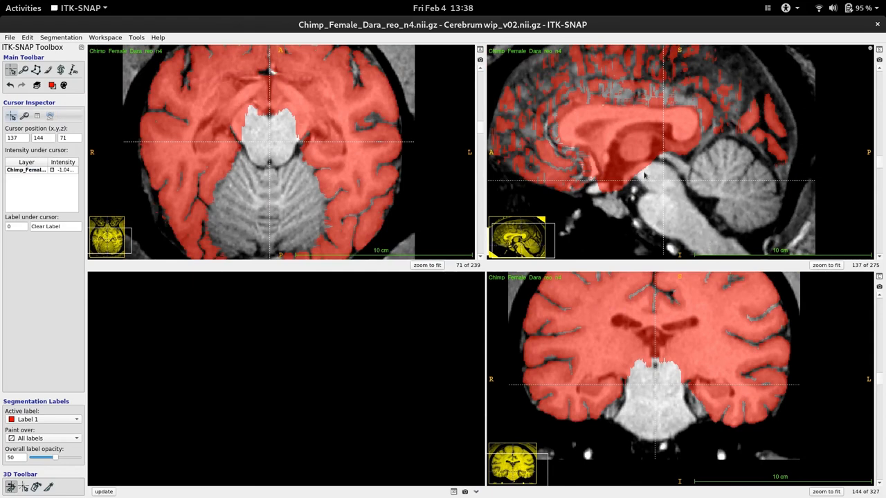
mouse_move(671, 198)
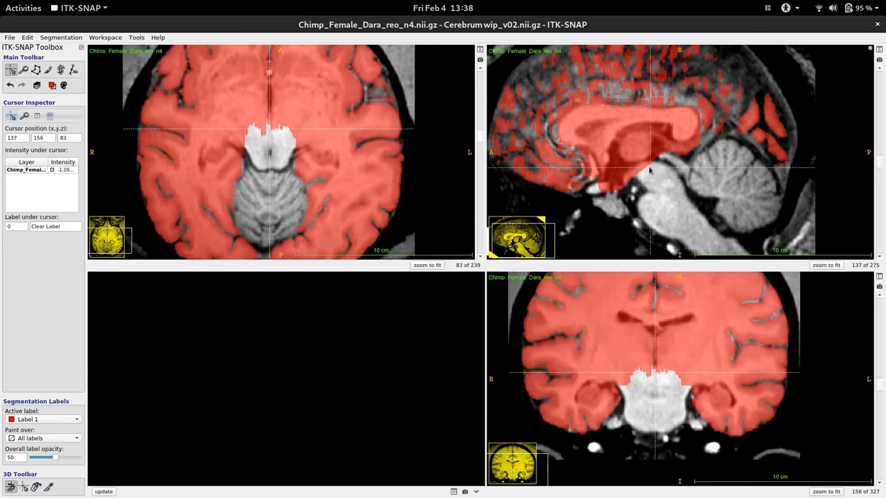
Review lateral sagittal and axial slices up to 91, then open the Segmentation menu.
click(261, 141)
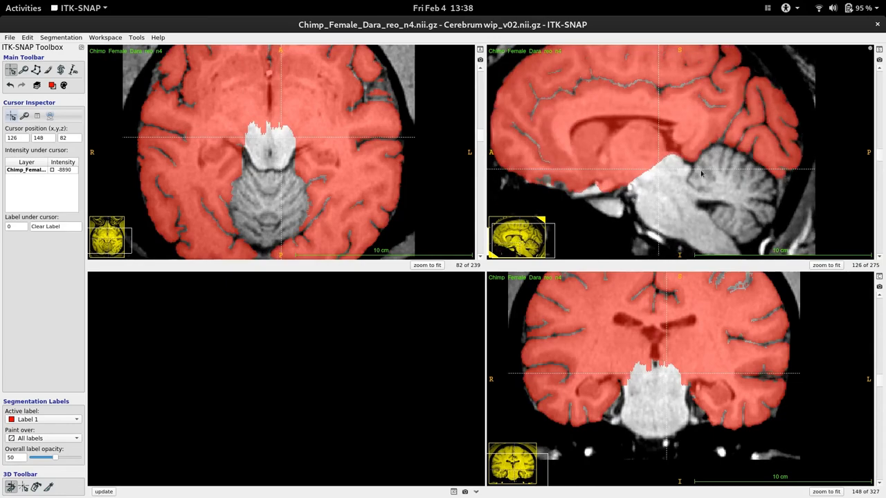
mouse_move(672, 160)
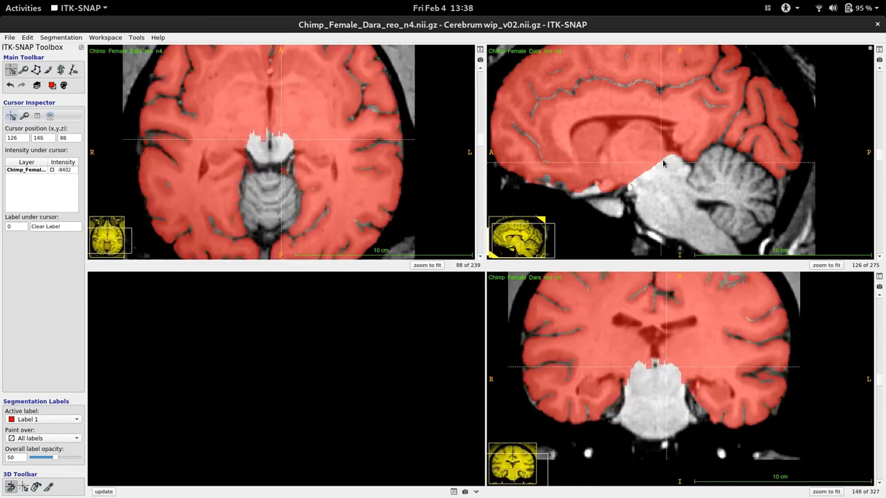
scroll(down, 3)
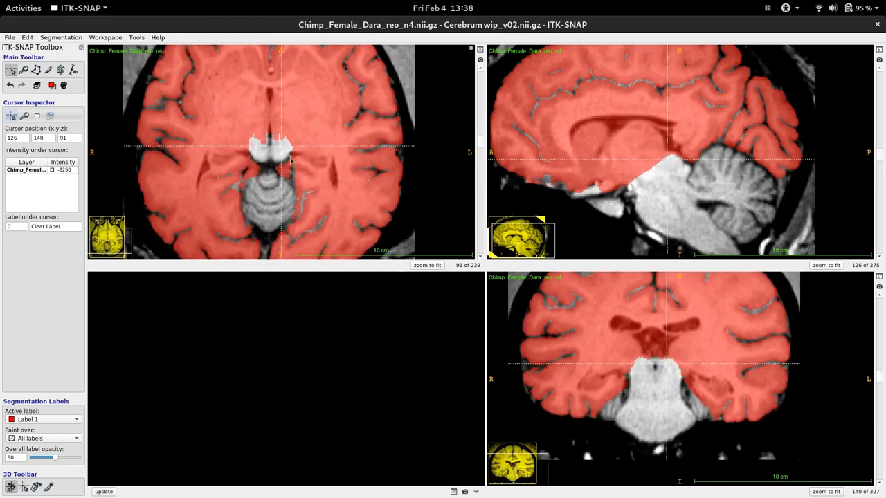
click(291, 156)
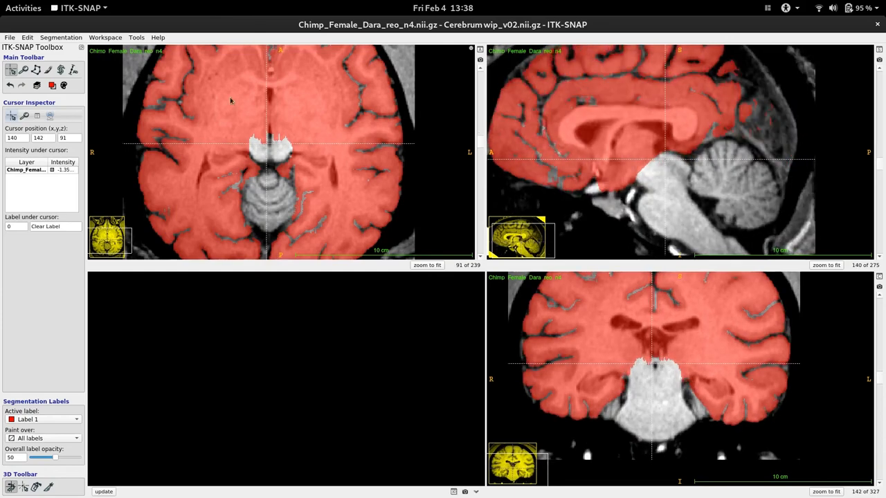
click(61, 37)
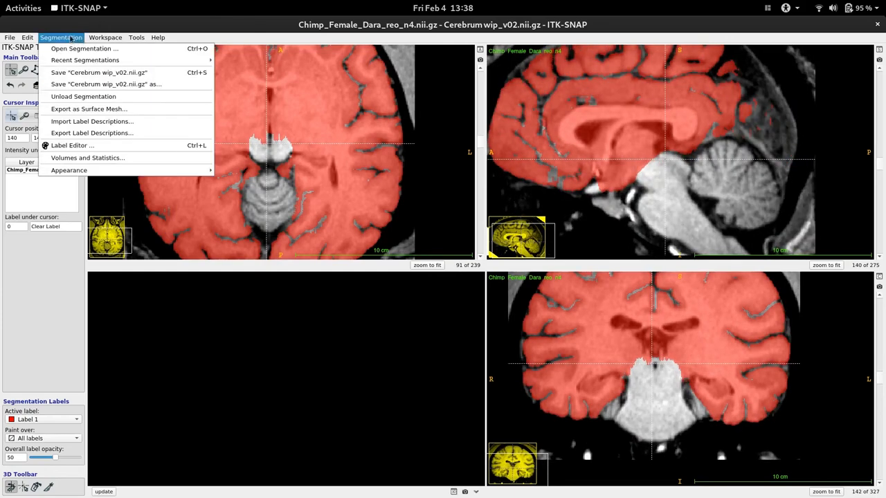